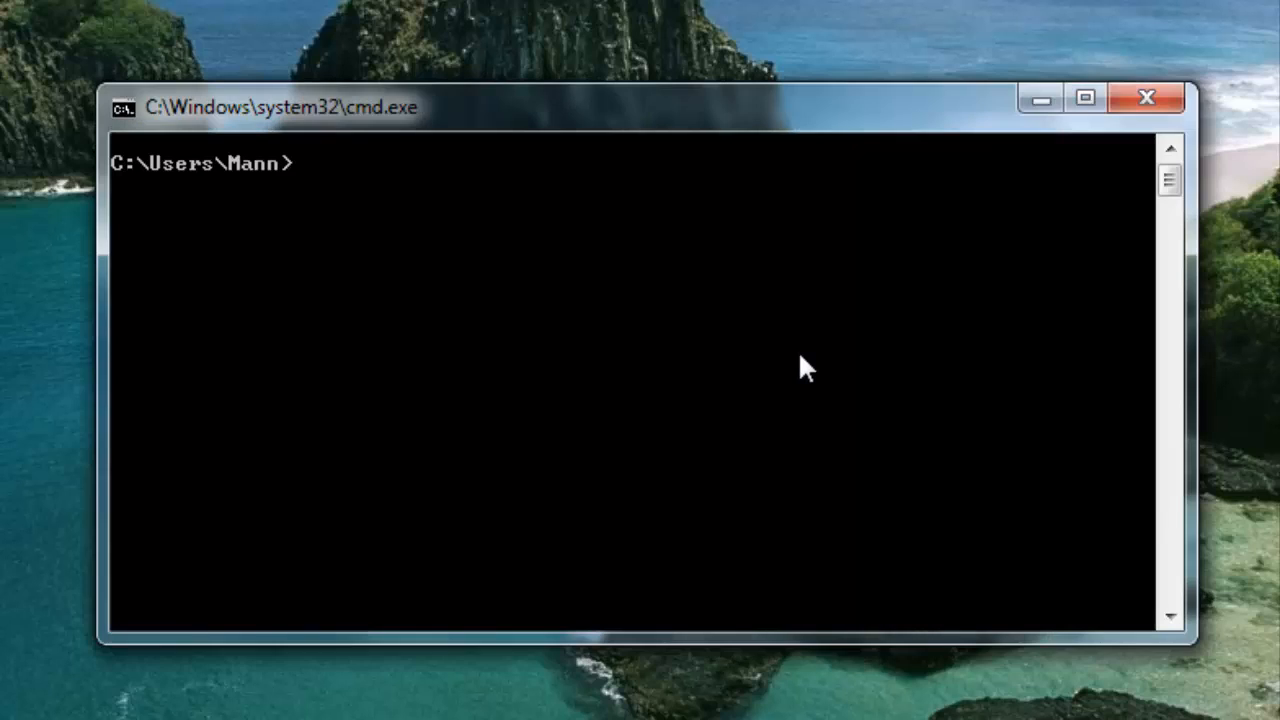
Step: Set ORACLE_SID to orcl and log in to SQL*Plus as hr/hr
{"action": "type", "text": "set ORACLE_SID ="}
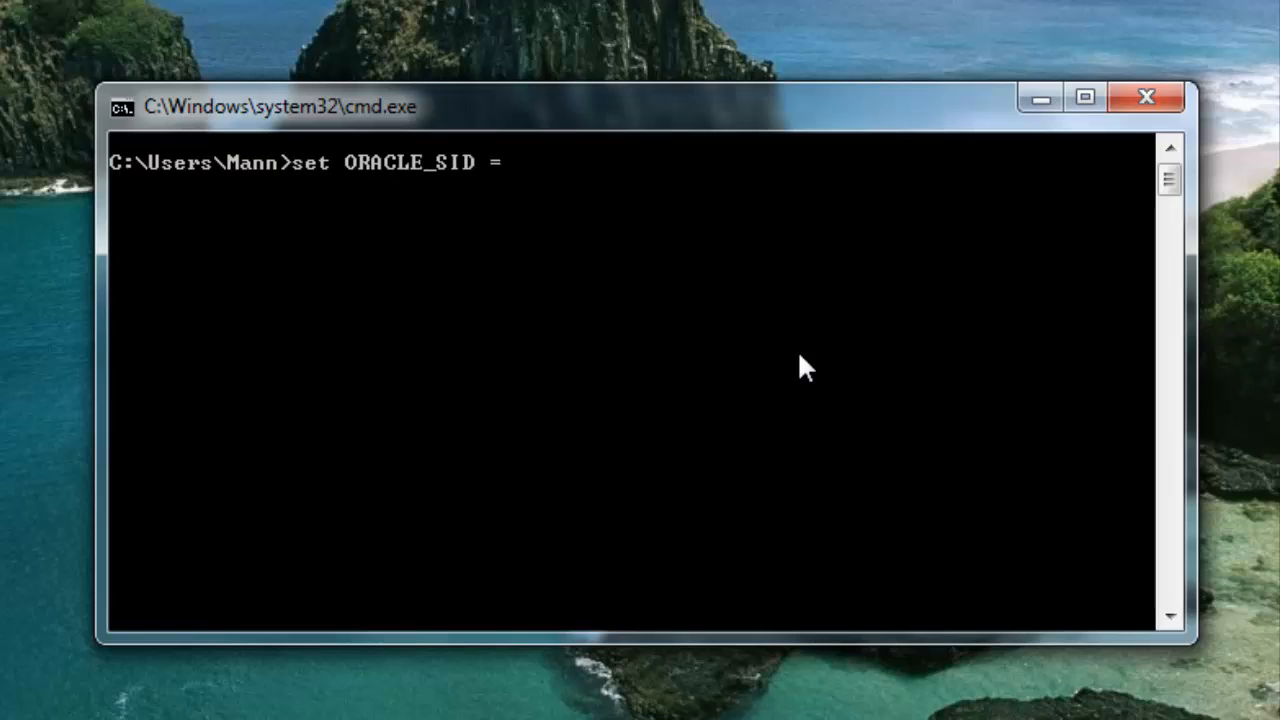
{"action": "key", "text": "Return"}
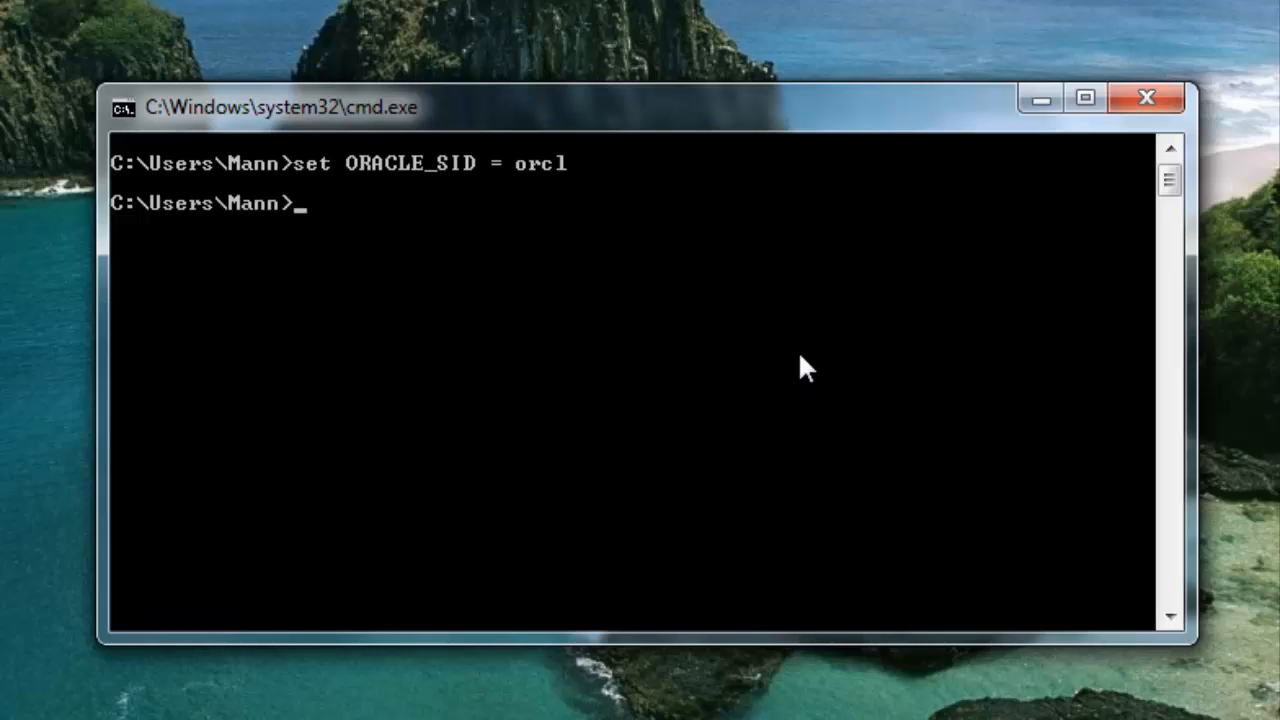
{"action": "type", "text": "sqlplus hr"}
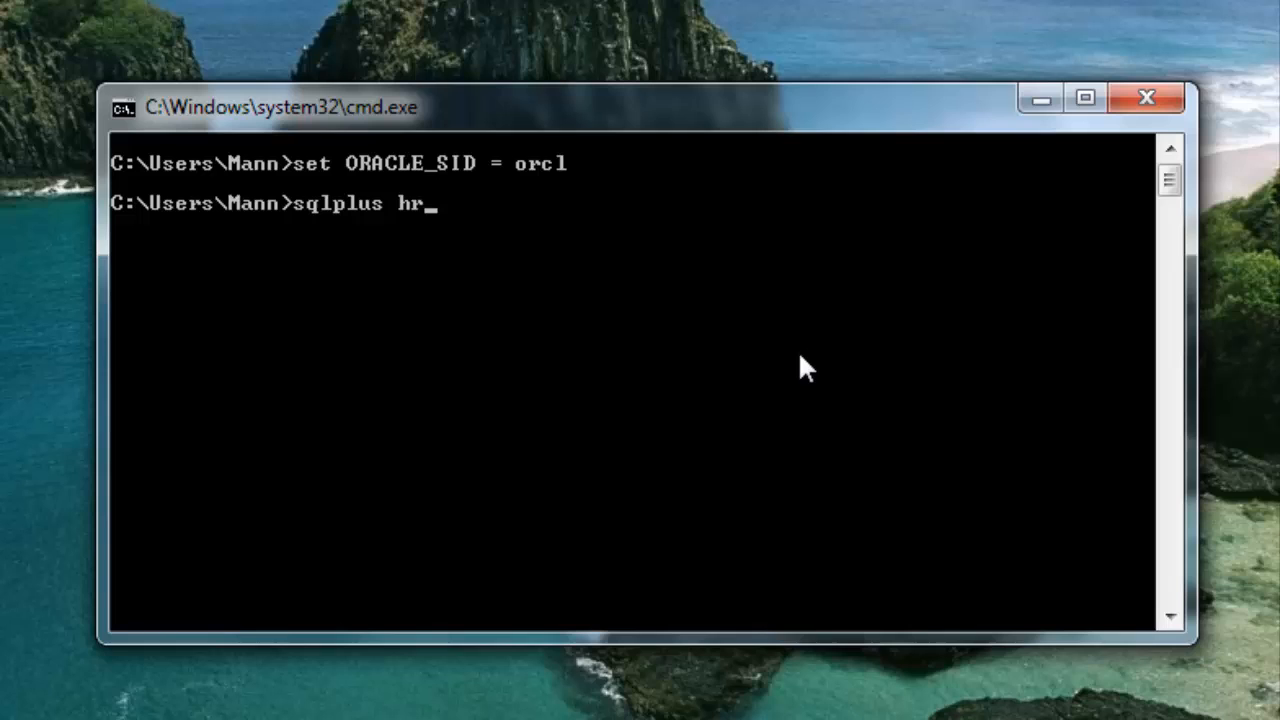
{"action": "key", "text": "Return"}
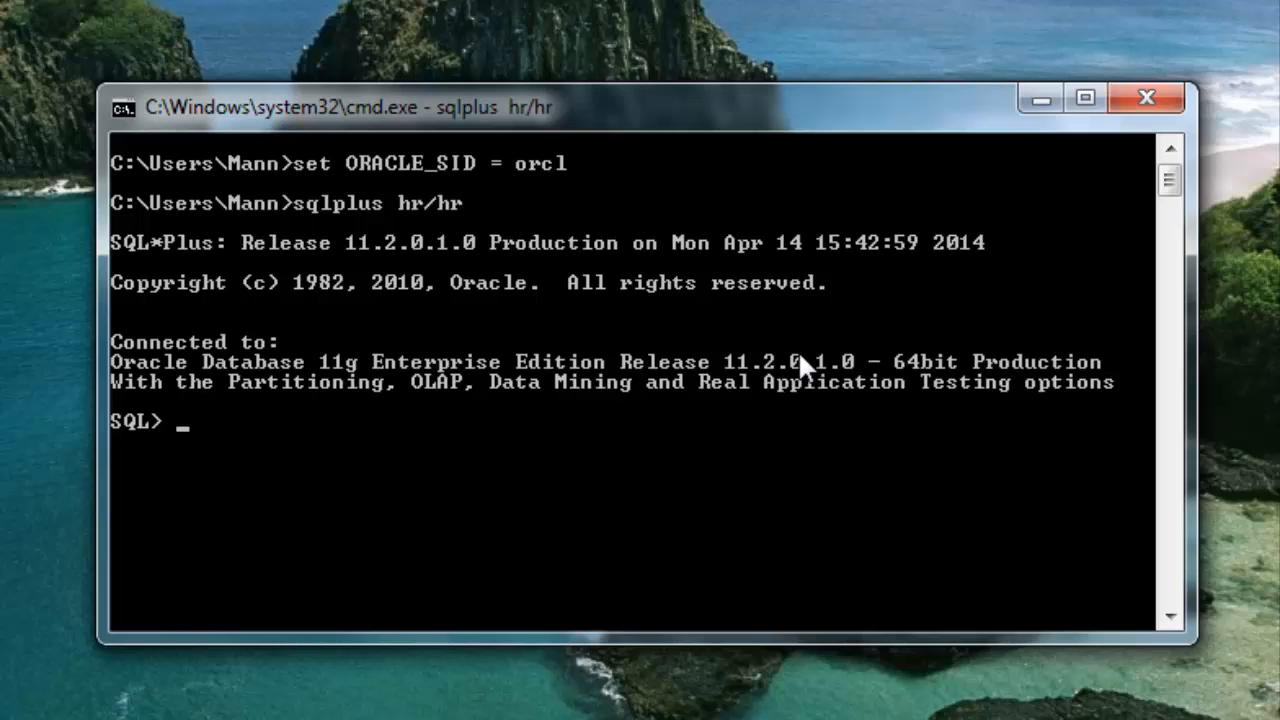
Step: Run CREATE TABLE table1 with t1_id NUMBER(3) and first_name VARCHAR2(15)
{"action": "type", "text": "CR"}
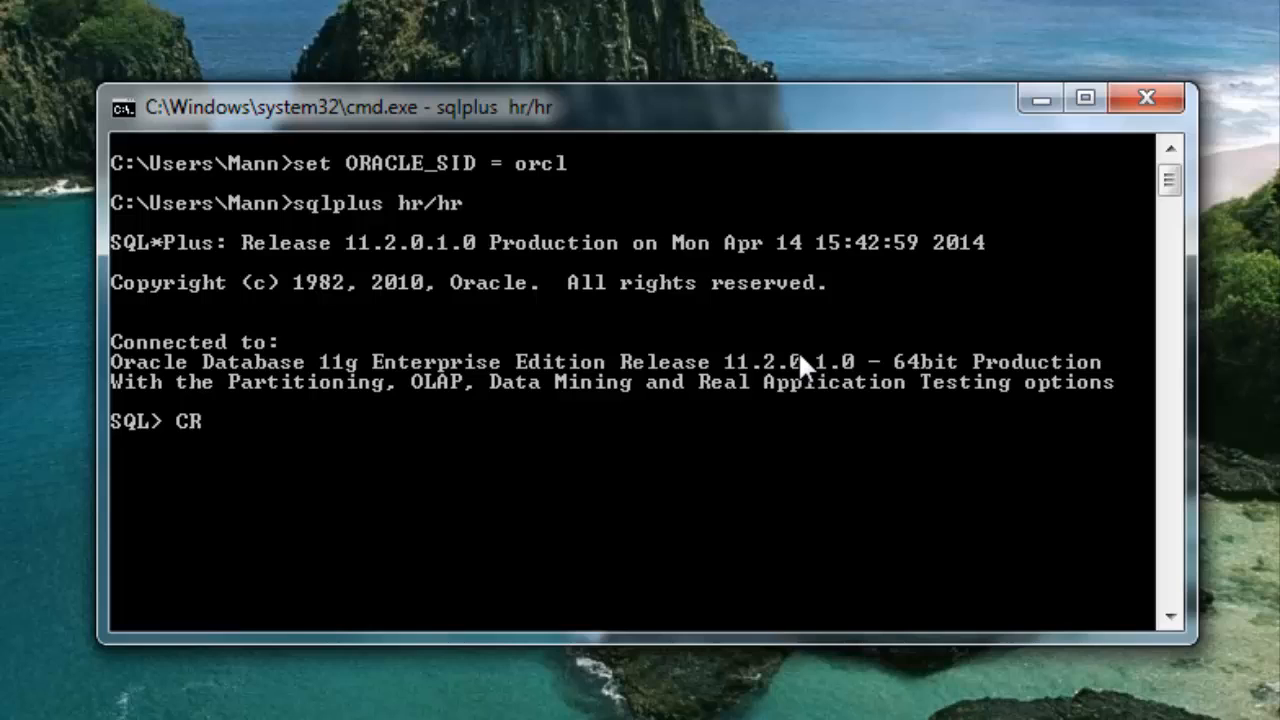
{"action": "type", "text": "EATE TAB"}
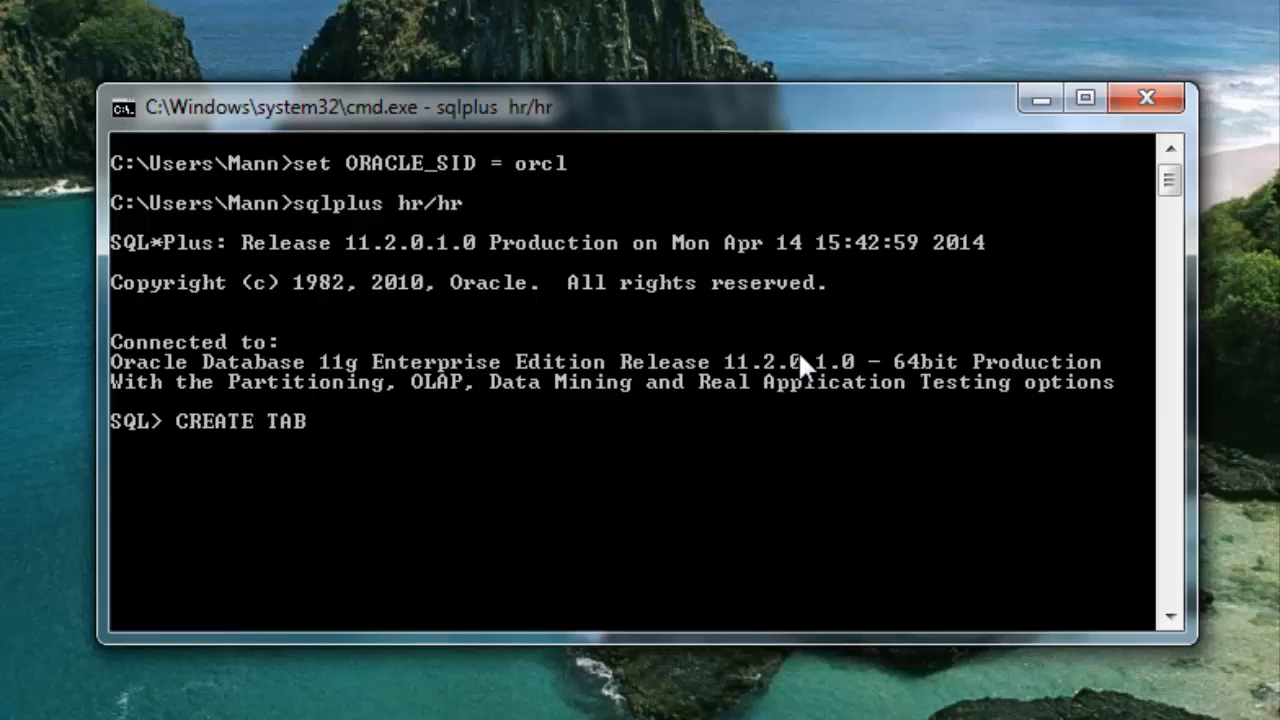
{"action": "type", "text": "LE"}
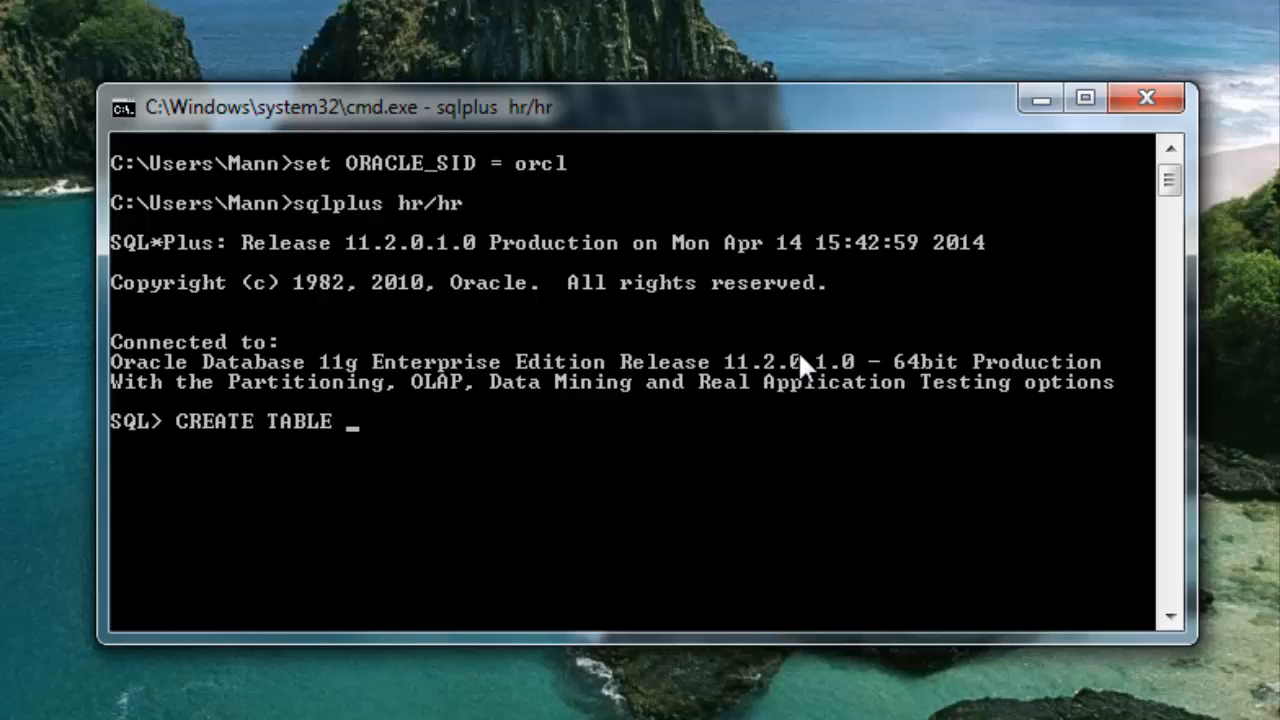
{"action": "type", "text": "tab"}
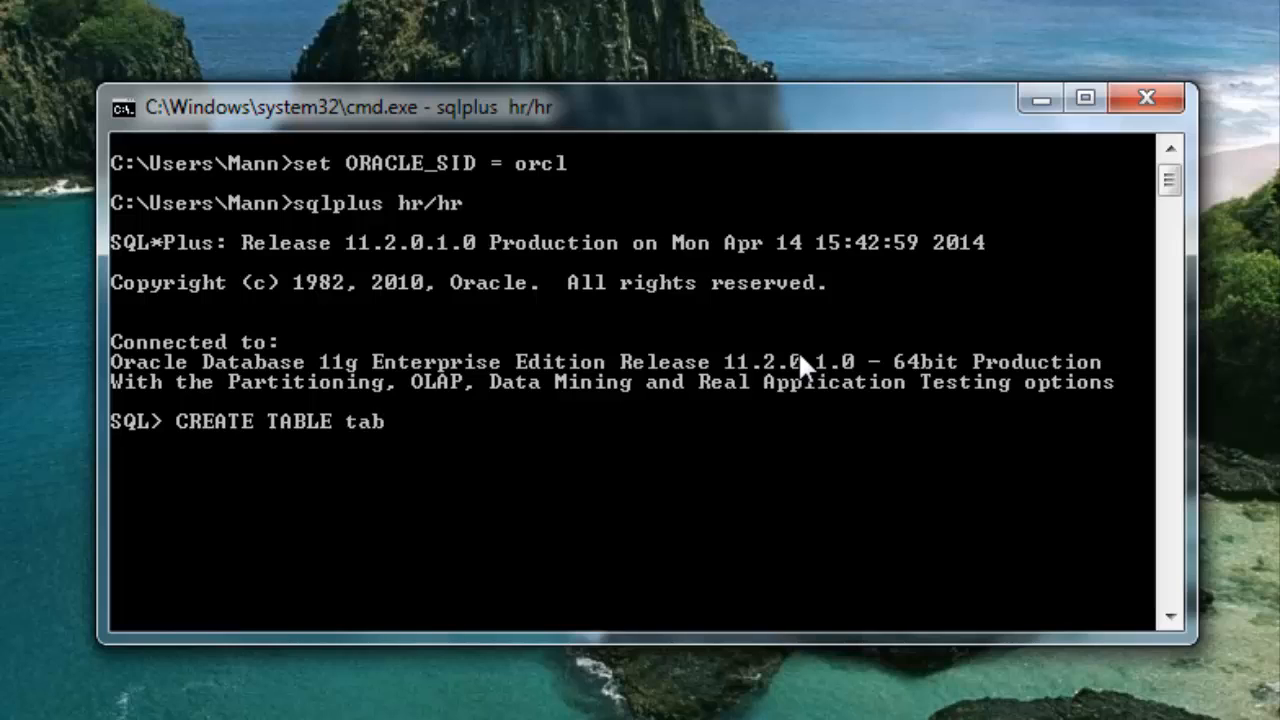
{"action": "type", "text": "le1"}
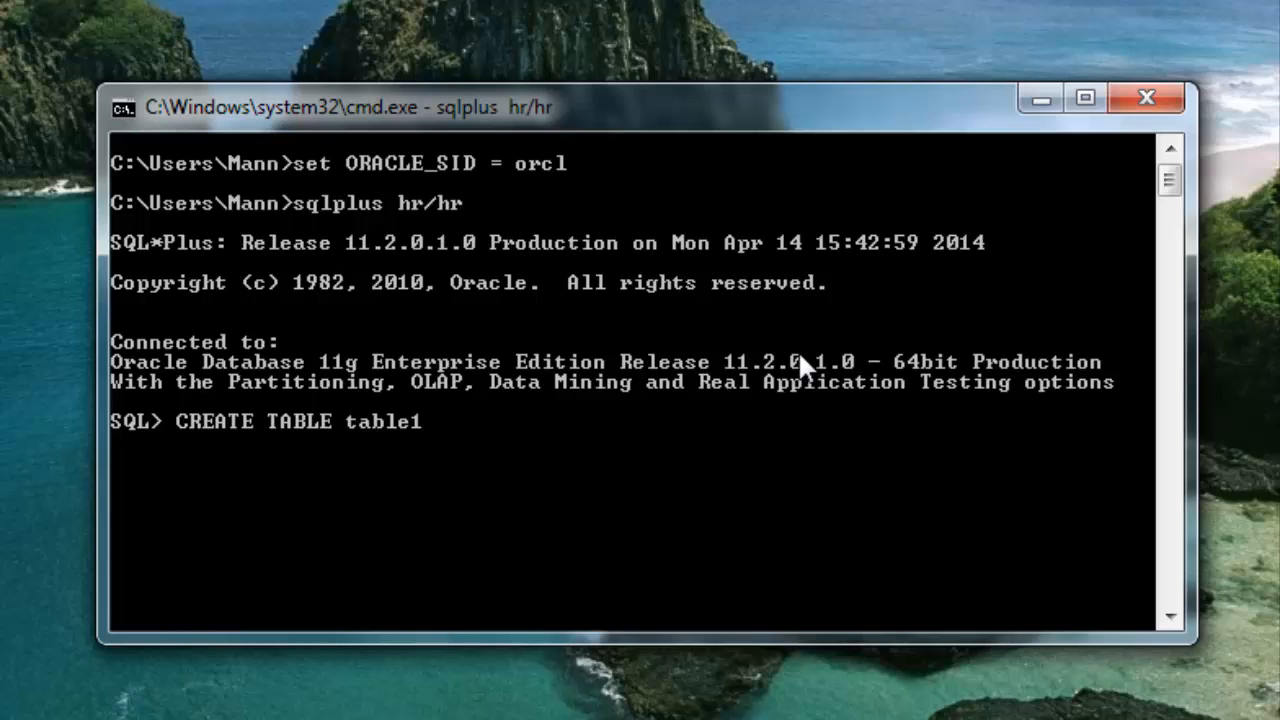
{"action": "type", "text": "("}
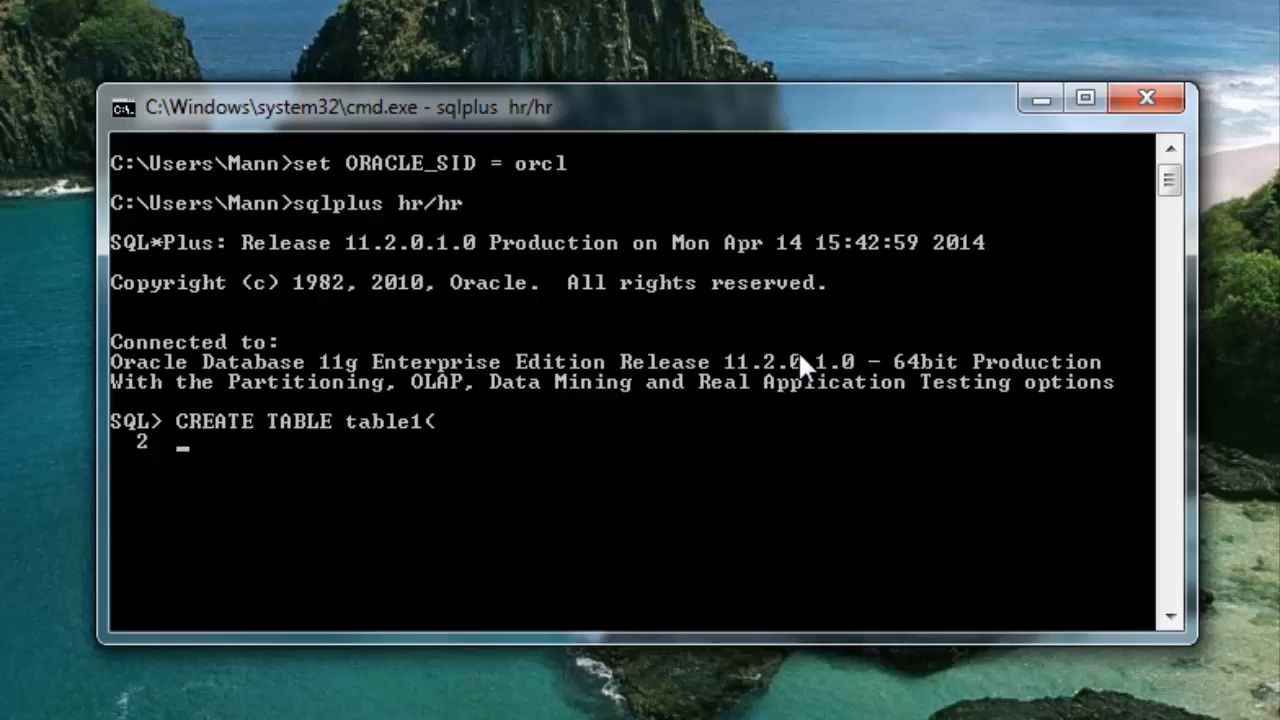
{"action": "type", "text": "t1_id"}
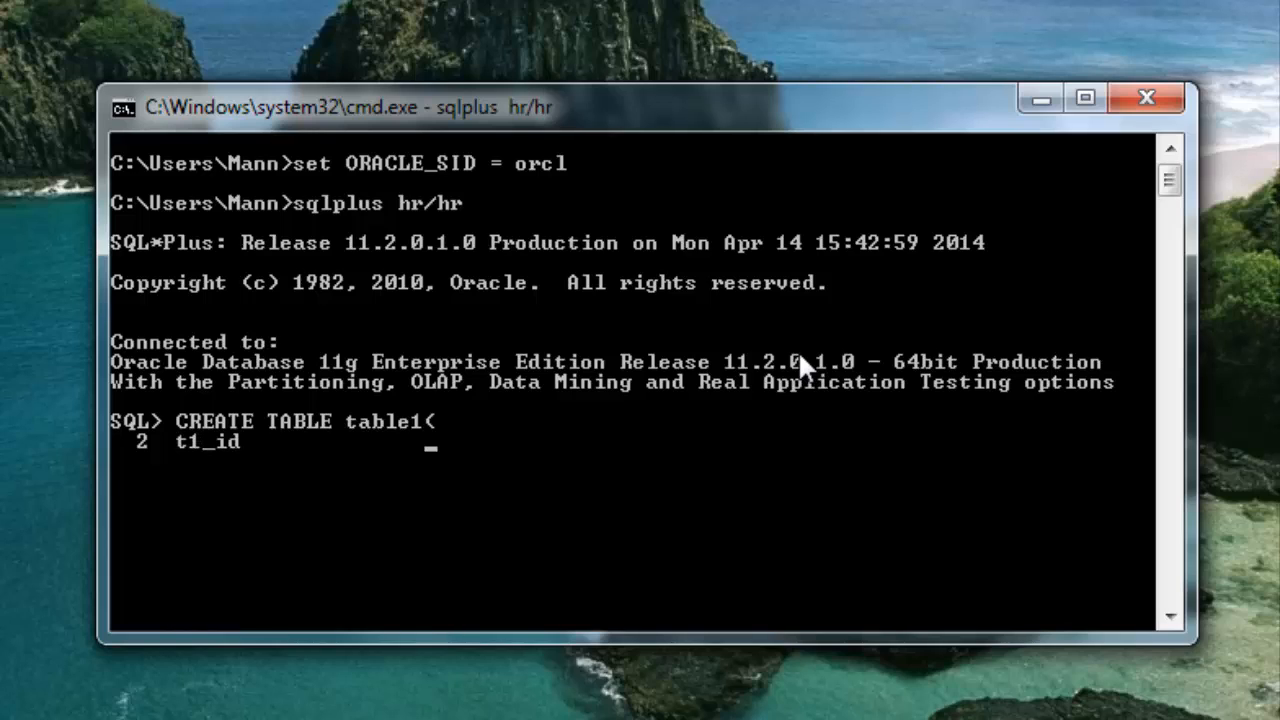
{"action": "type", "text": "NMBER"}
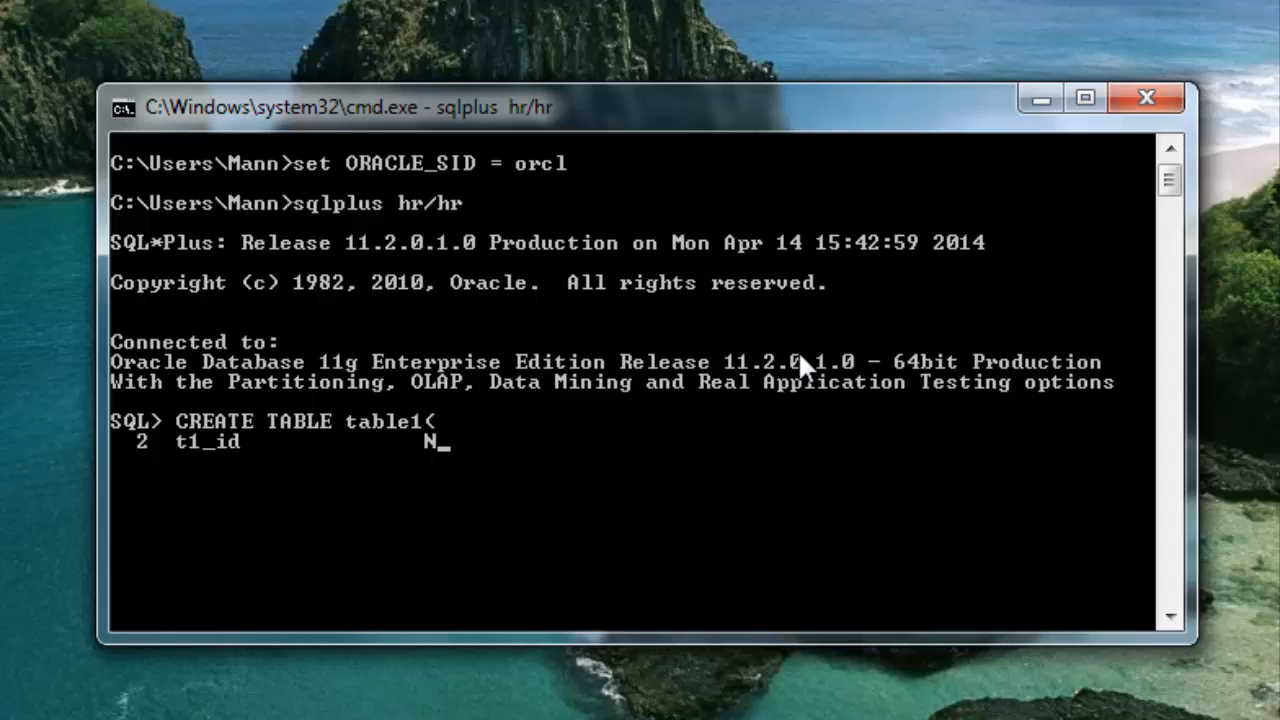
{"action": "type", "text": "UMBER"}
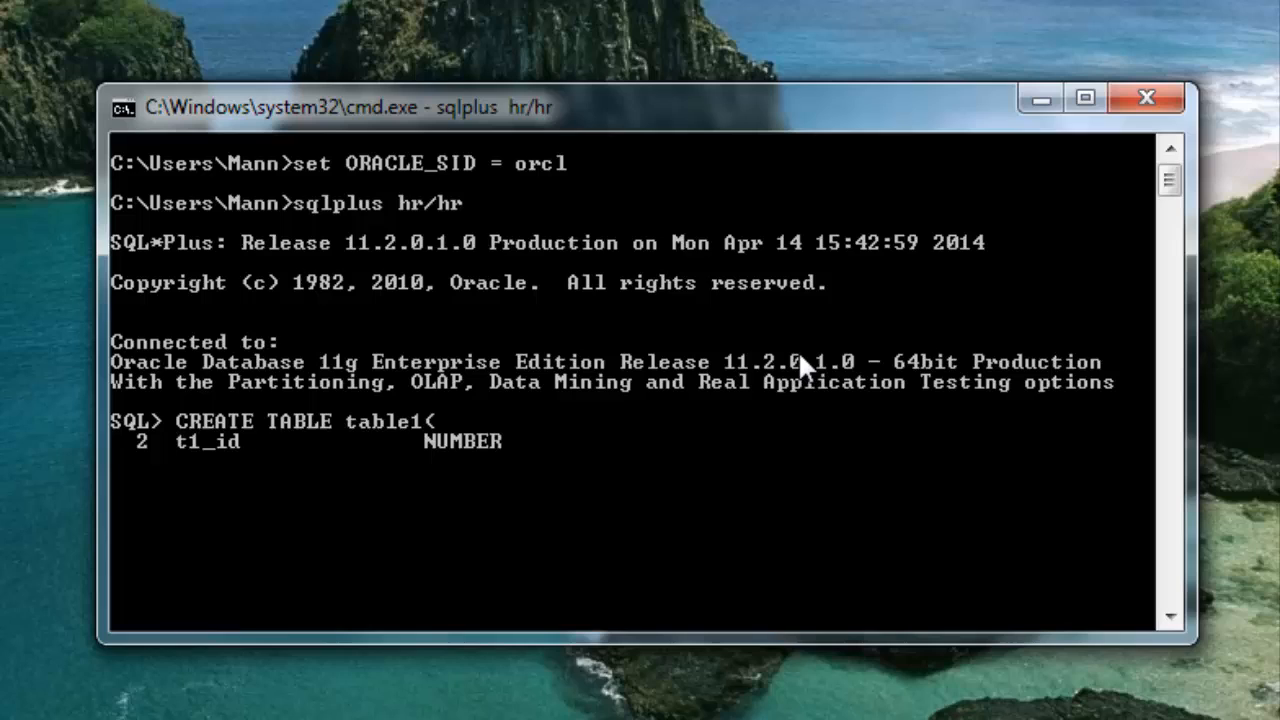
{"action": "type", "text": "("}
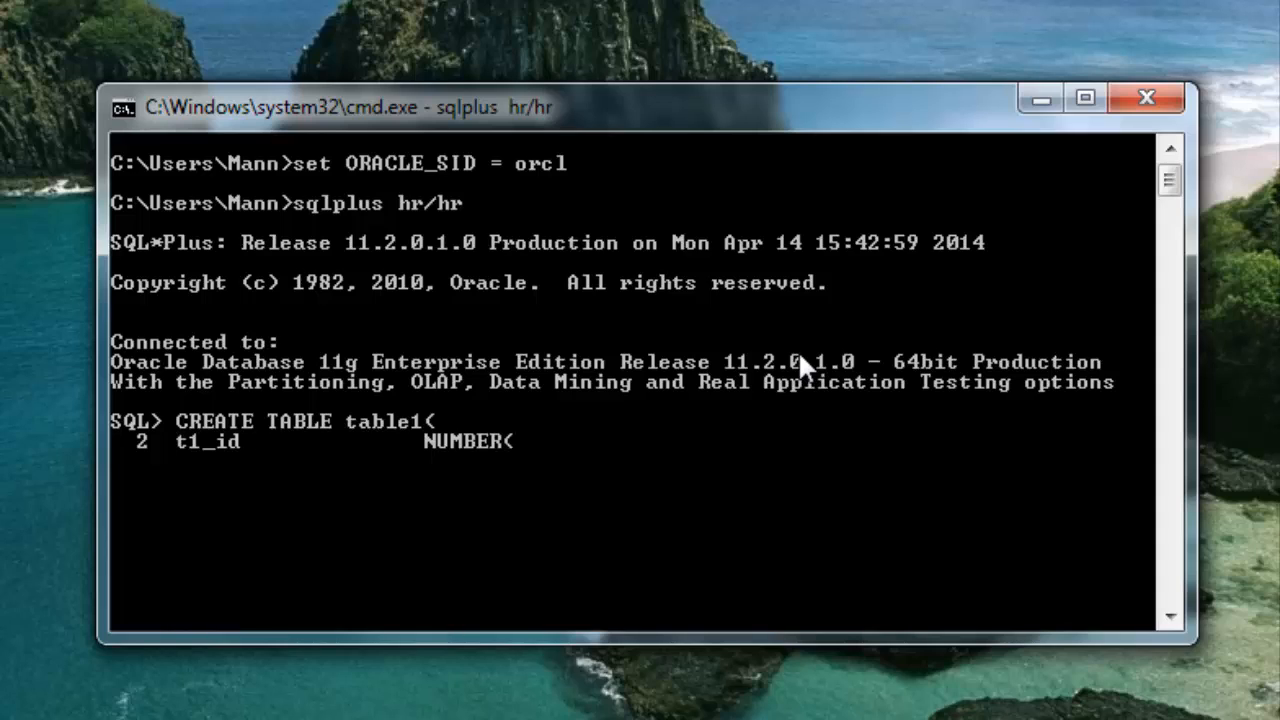
{"action": "type", "text": "3)"}
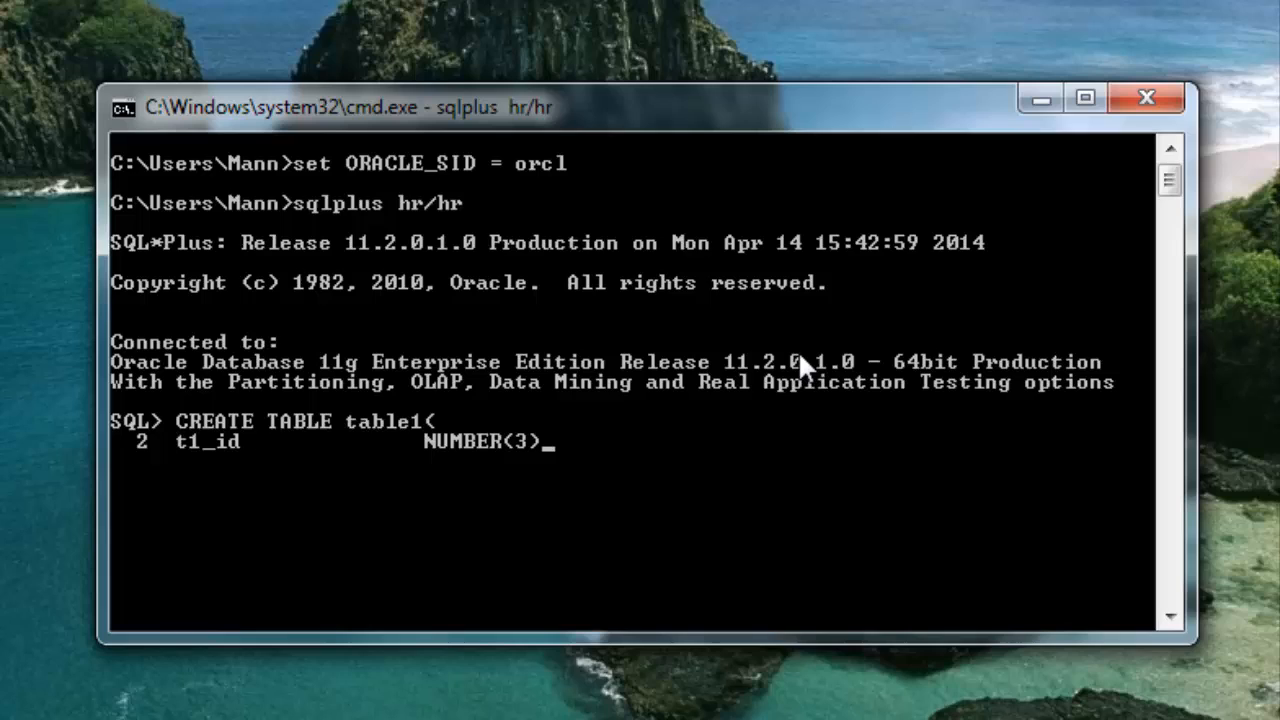
{"action": "type", "text": ","}
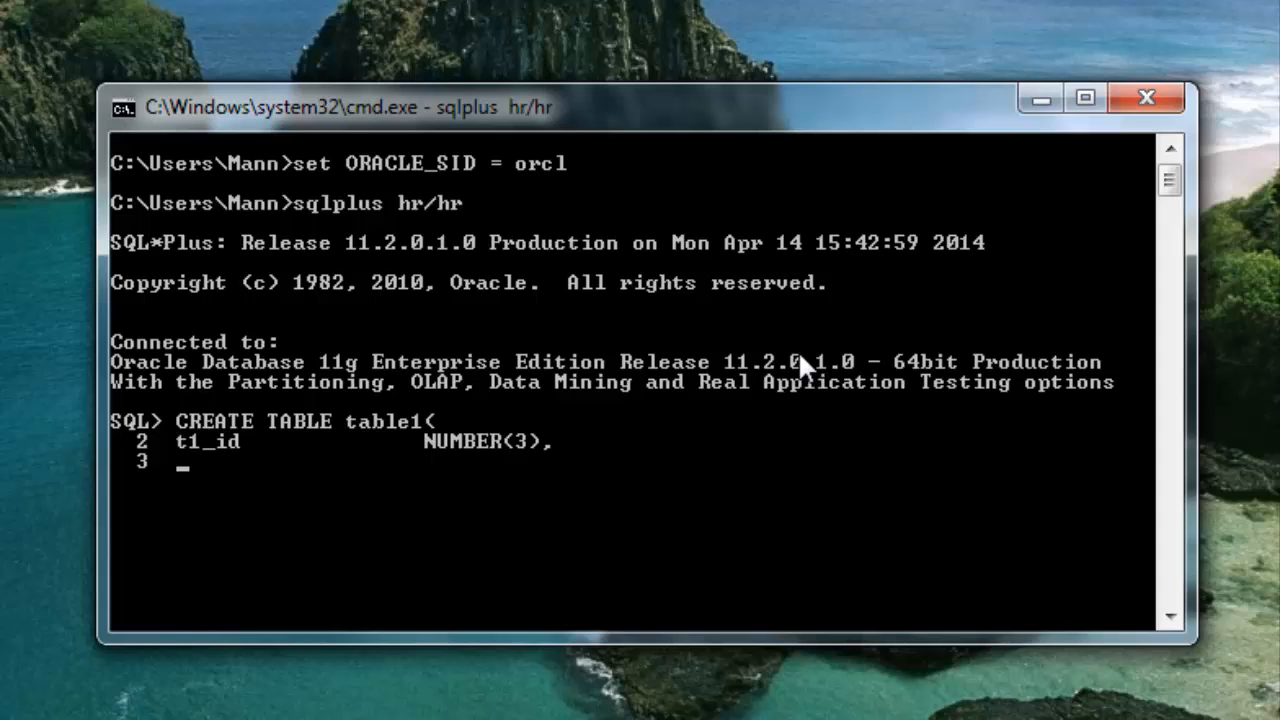
{"action": "type", "text": "fi"}
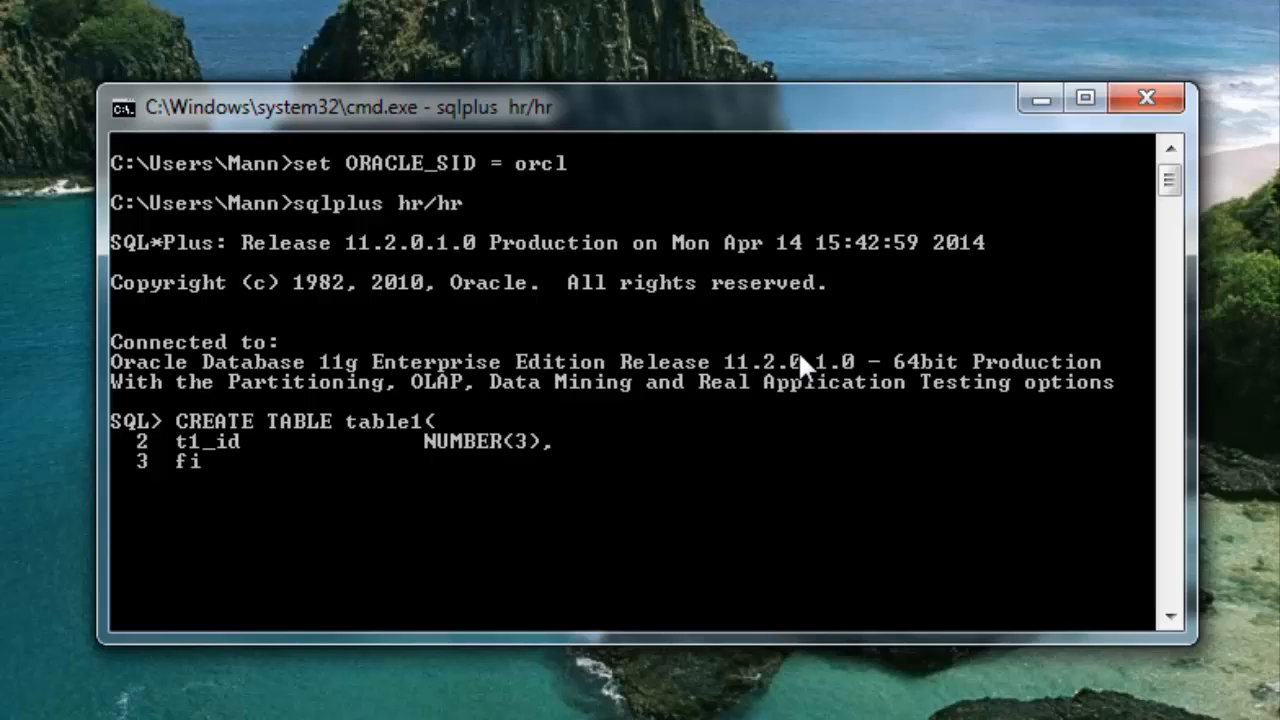
{"action": "type", "text": "rst"}
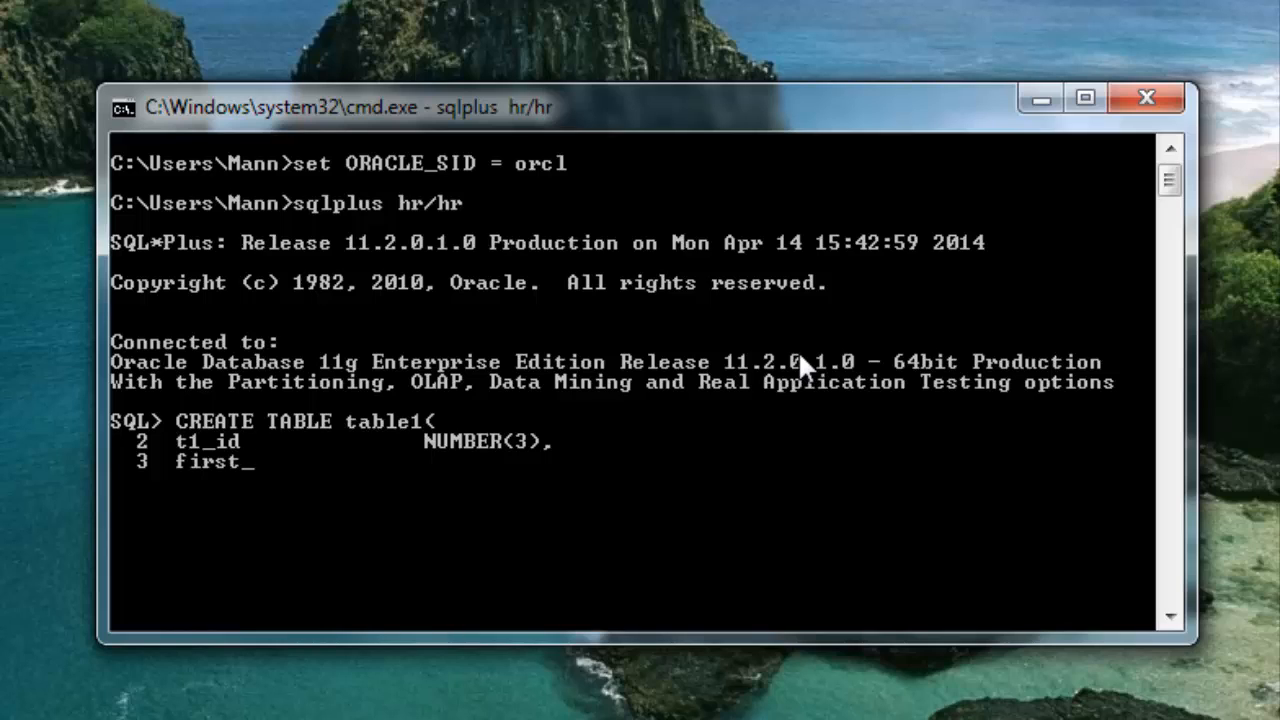
{"action": "type", "text": "name"}
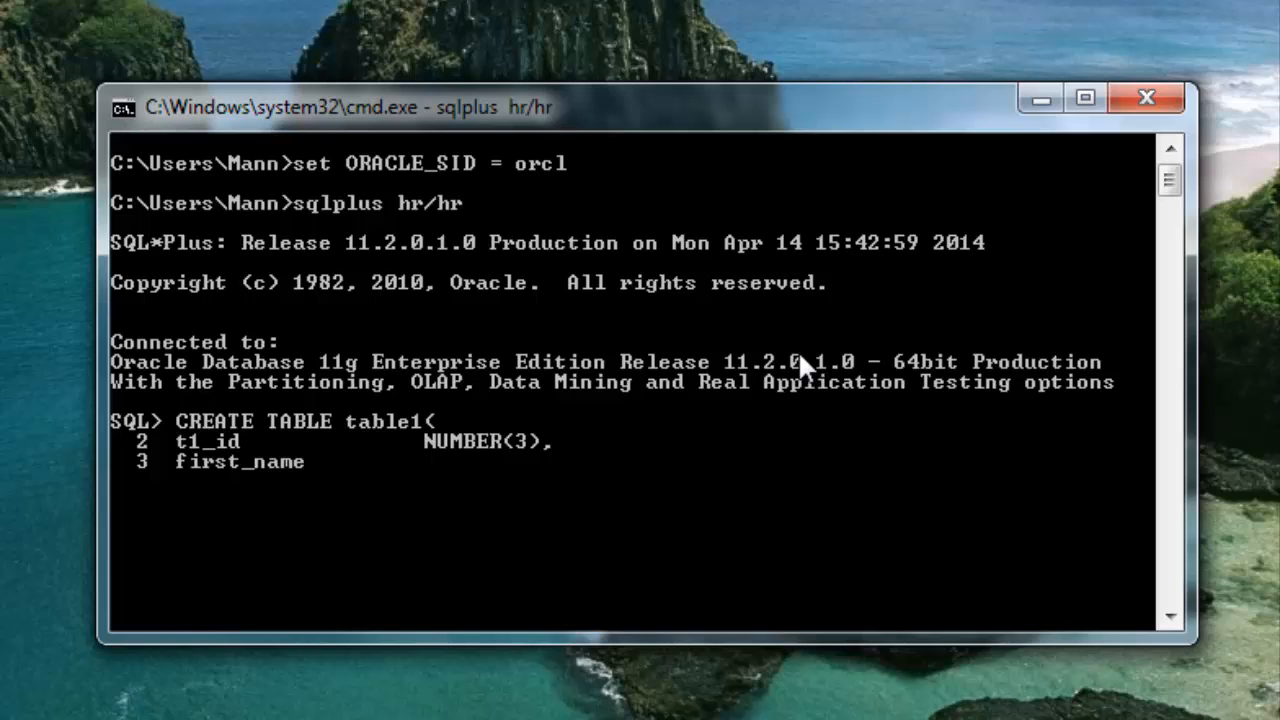
{"action": "type", "text": "VARCHAR2"}
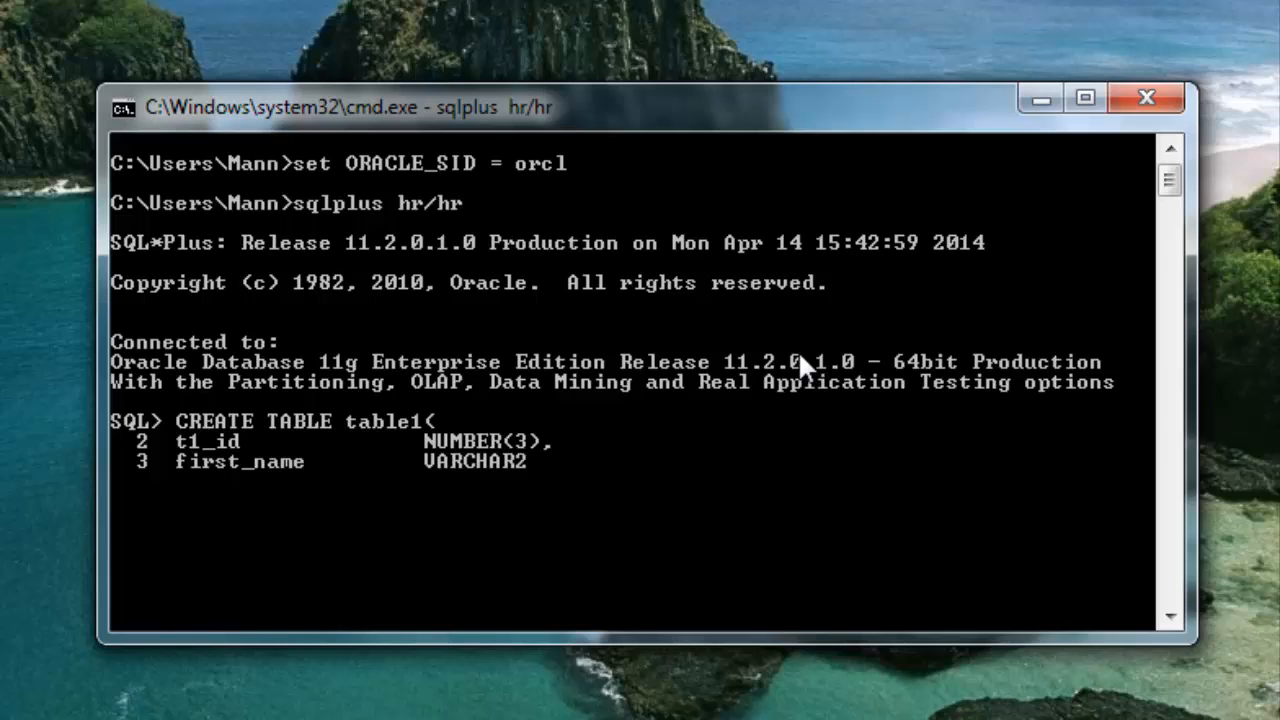
{"action": "type", "text": "(15"}
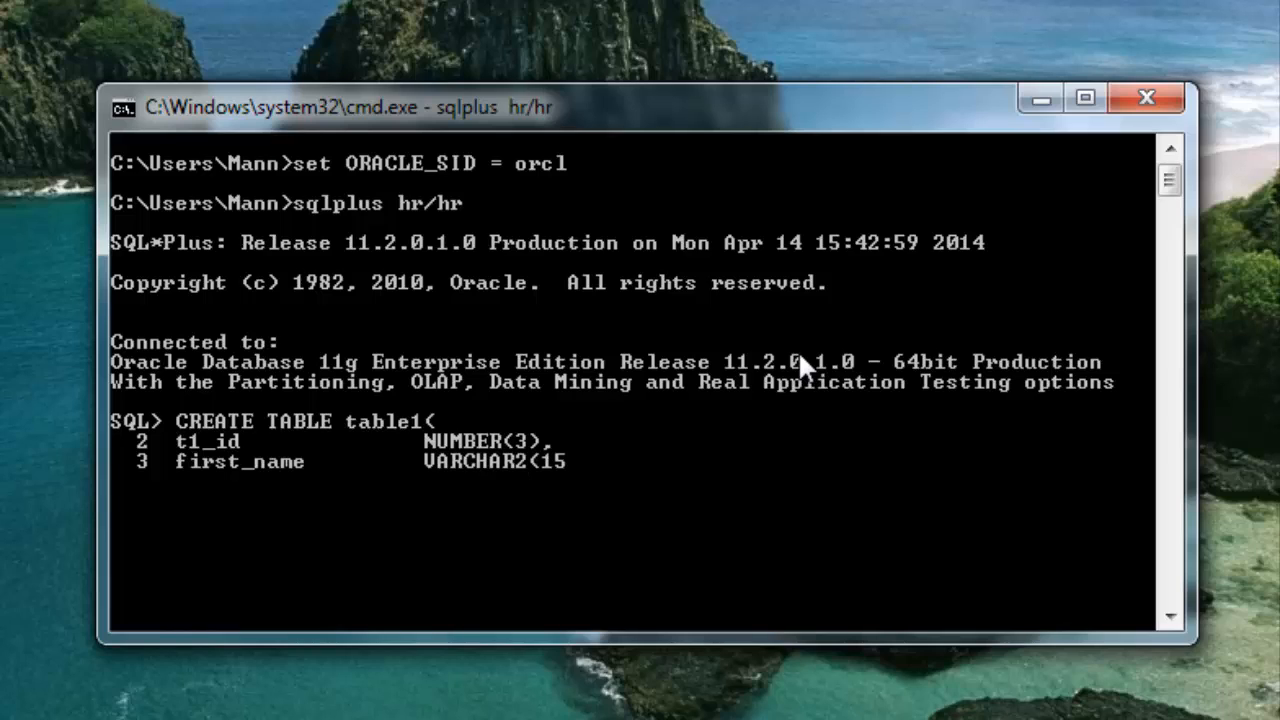
{"action": "type", "text": ")"}
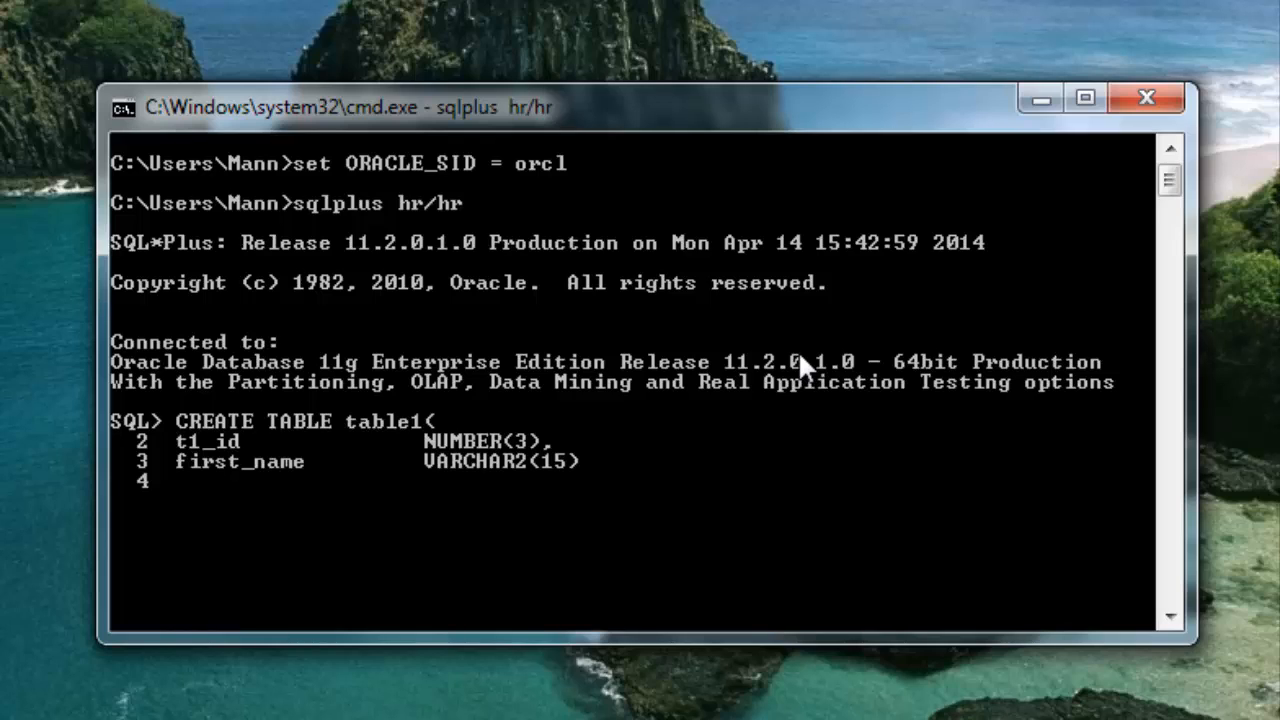
{"action": "type", "text": ");"}
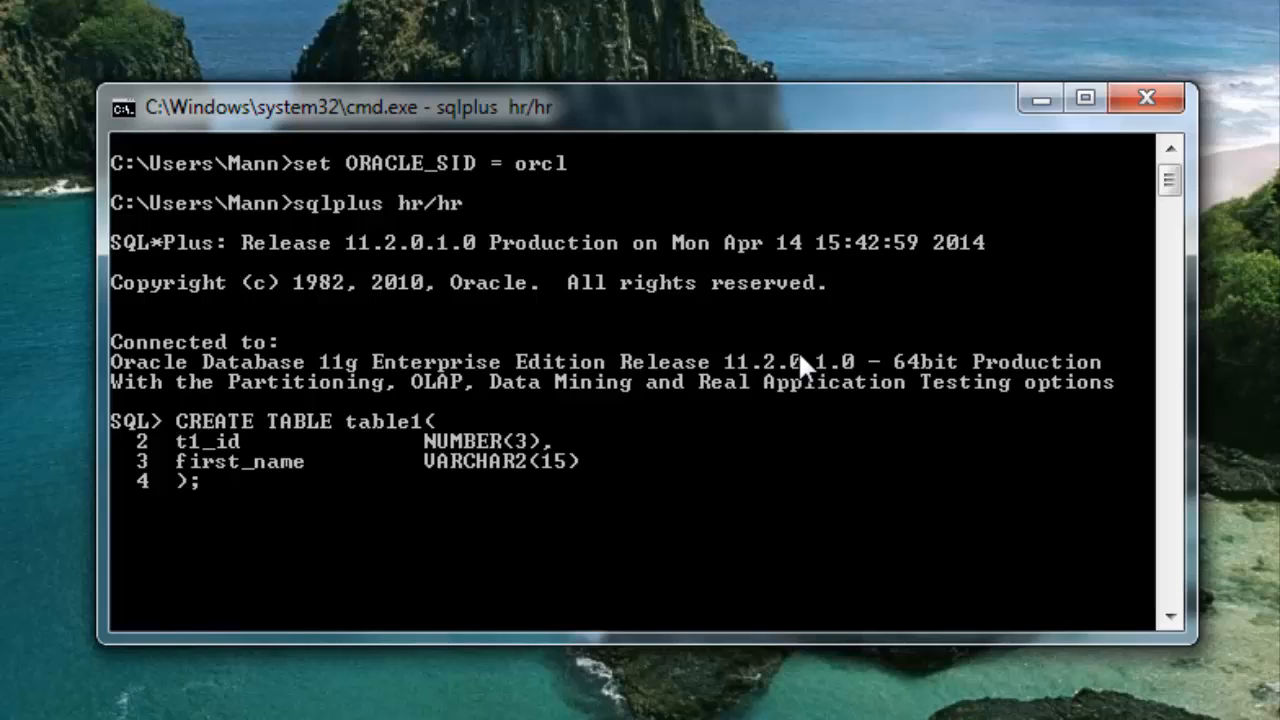
{"action": "key", "text": "Return"}
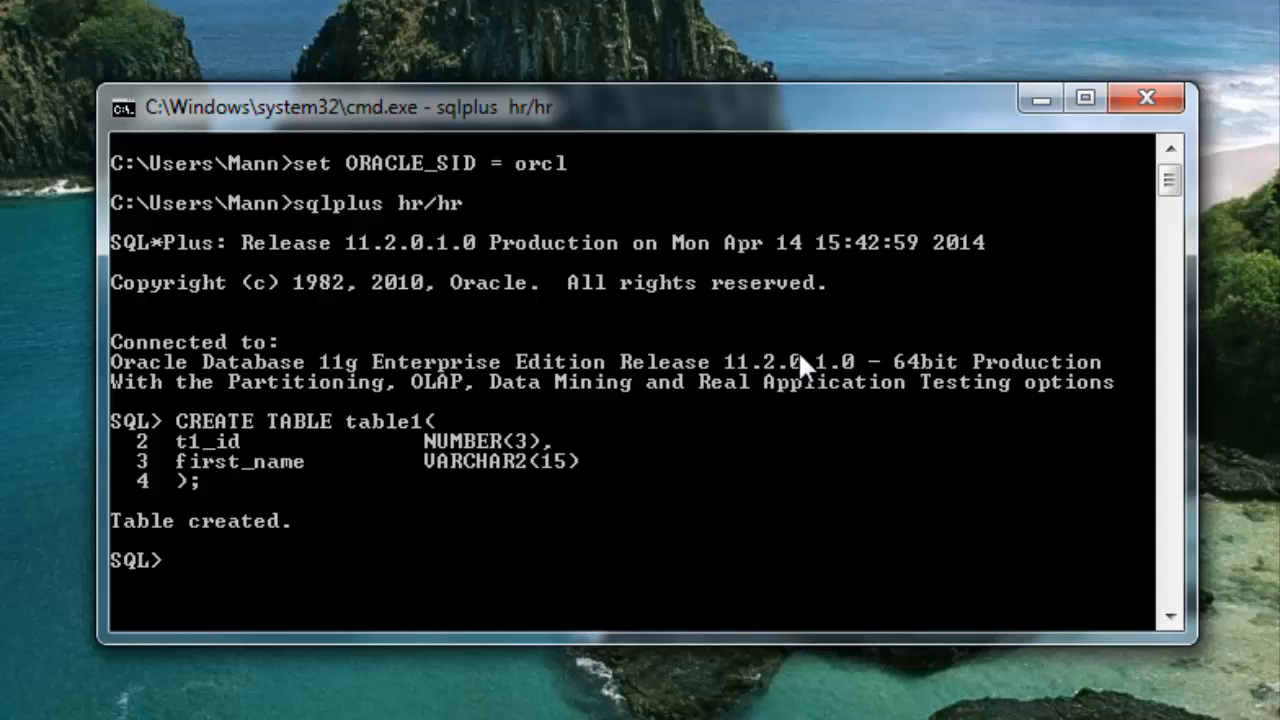
Step: Describe table1 to confirm T1_ID NUMBER(3) and FIRST_NAME VARCHAR2(15)
{"action": "type", "text": "DECS"}
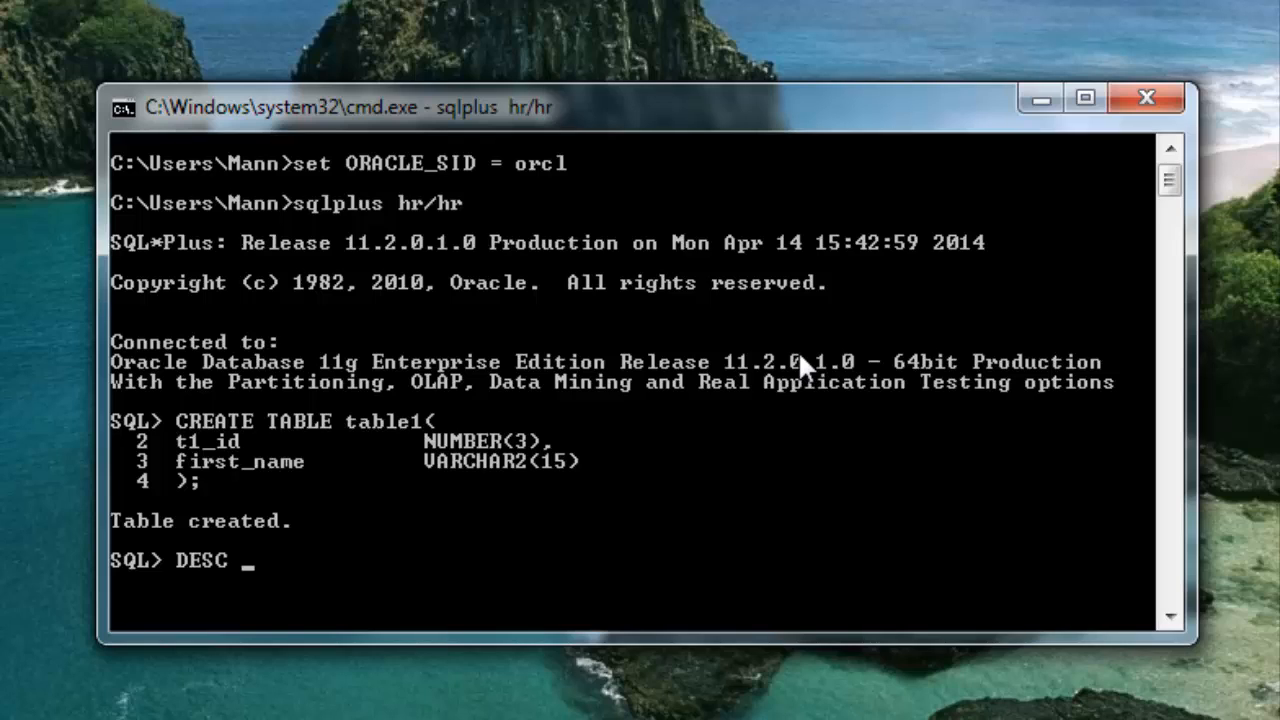
{"action": "type", "text": "table2"}
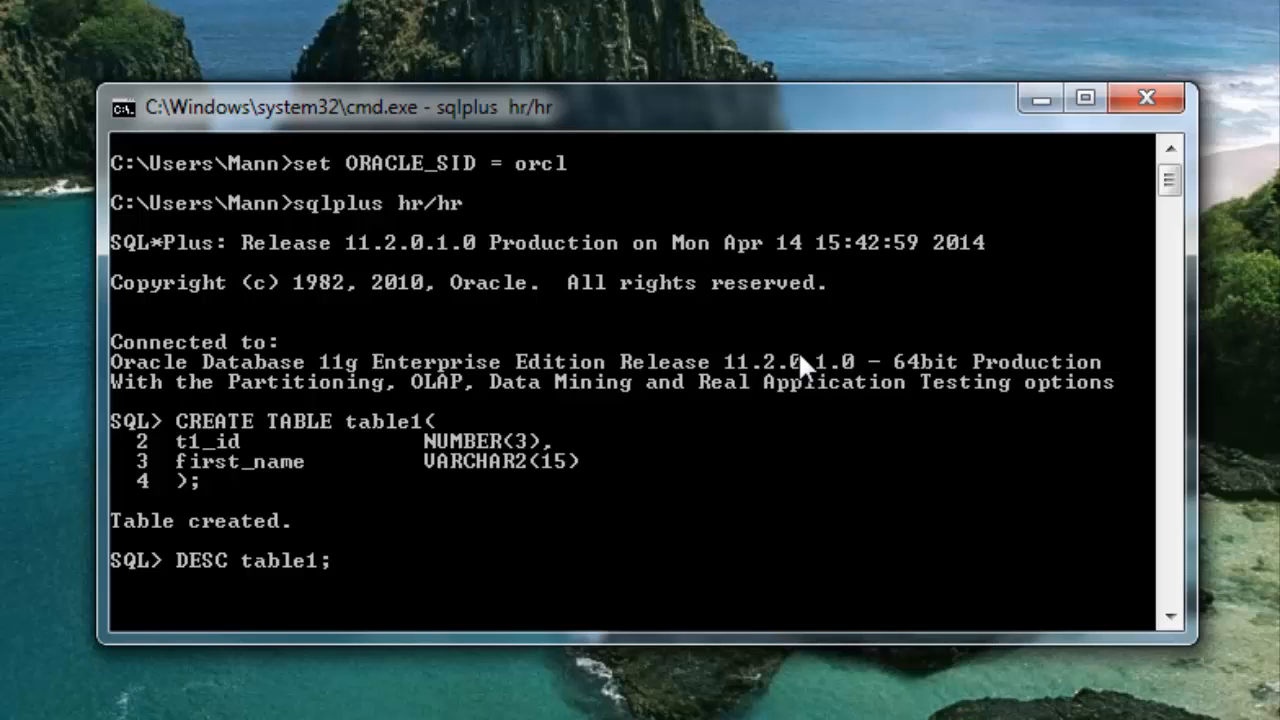
{"action": "key", "text": "Return"}
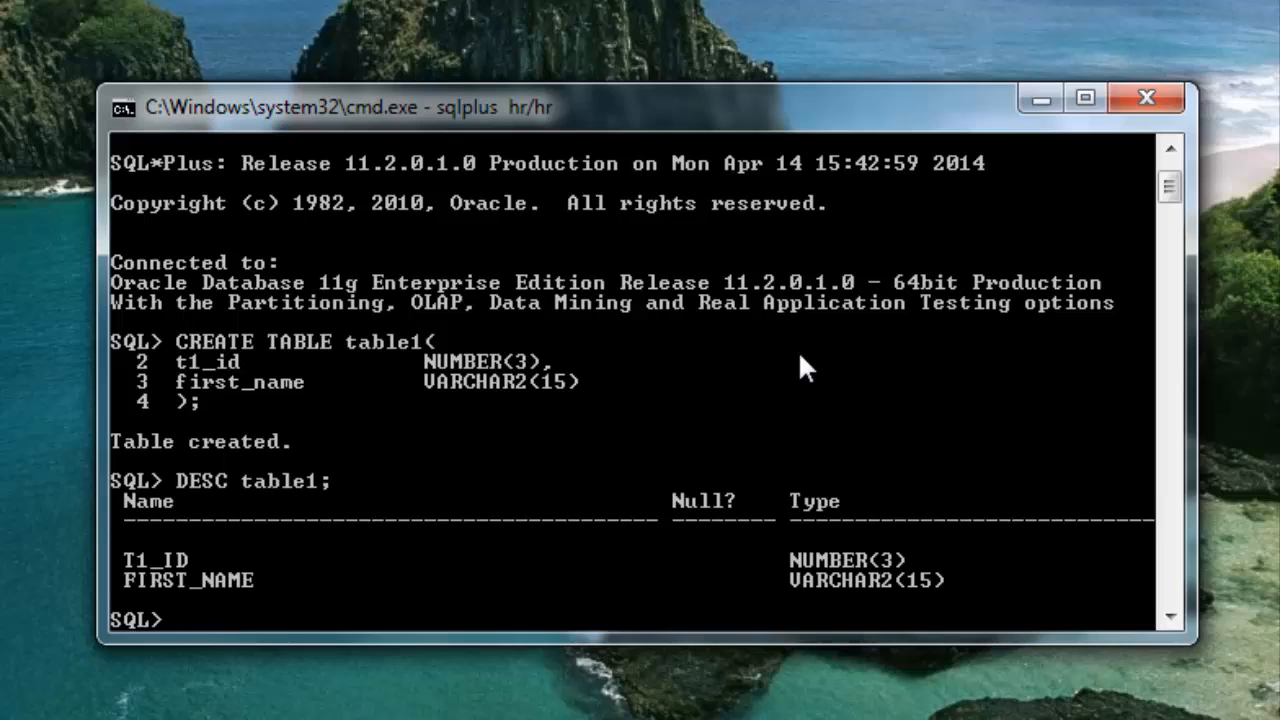
{"action": "mouse_move", "coordinate": [240, 372]}
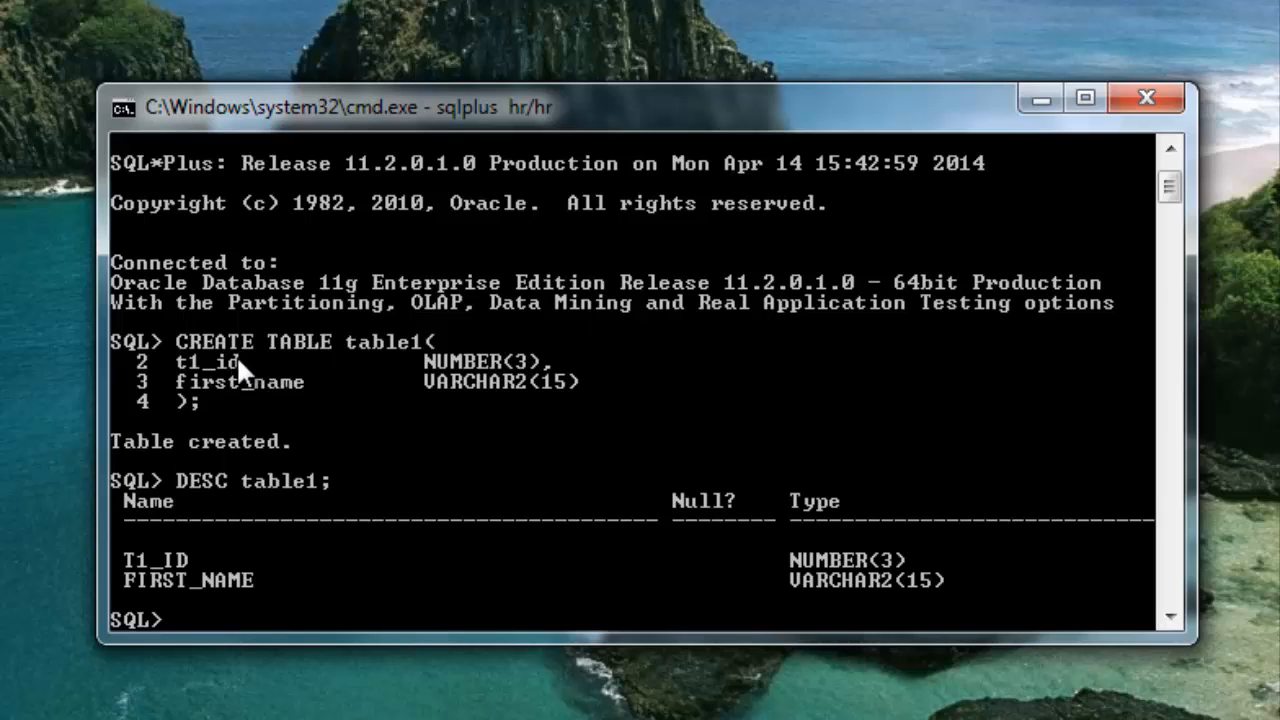
{"action": "mouse_move", "coordinate": [418, 395]}
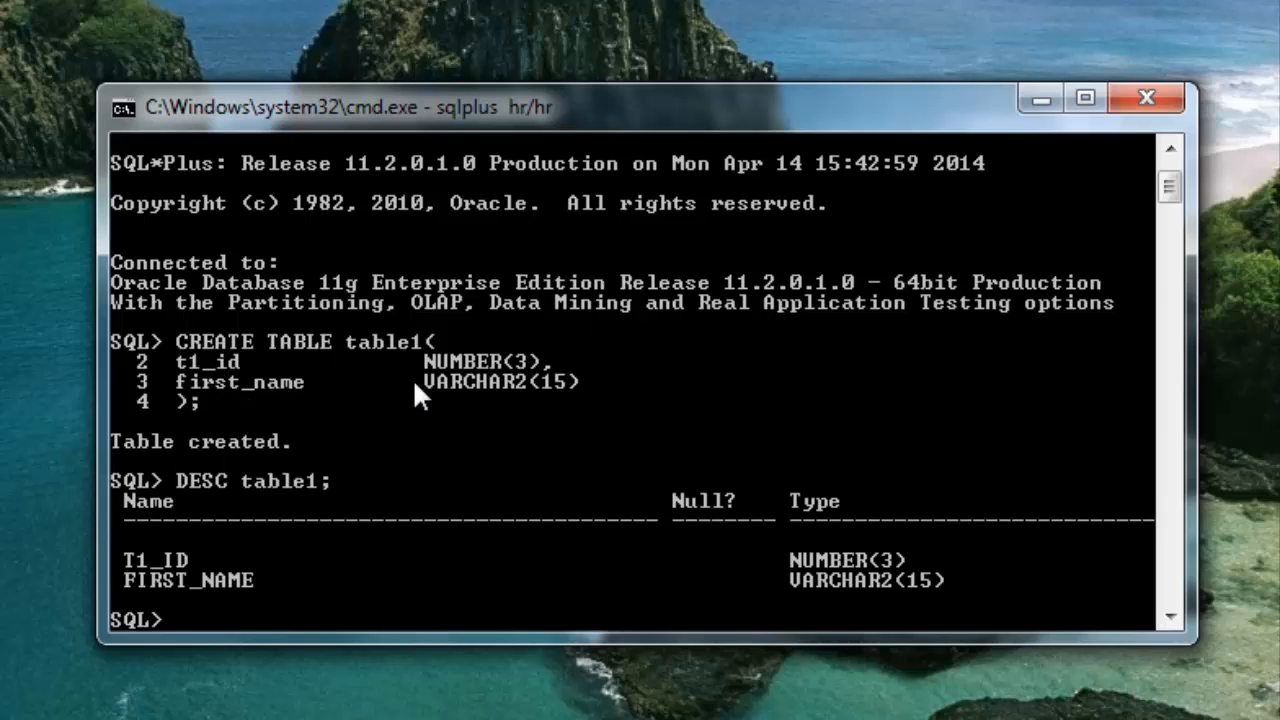
{"action": "mouse_move", "coordinate": [235, 590]}
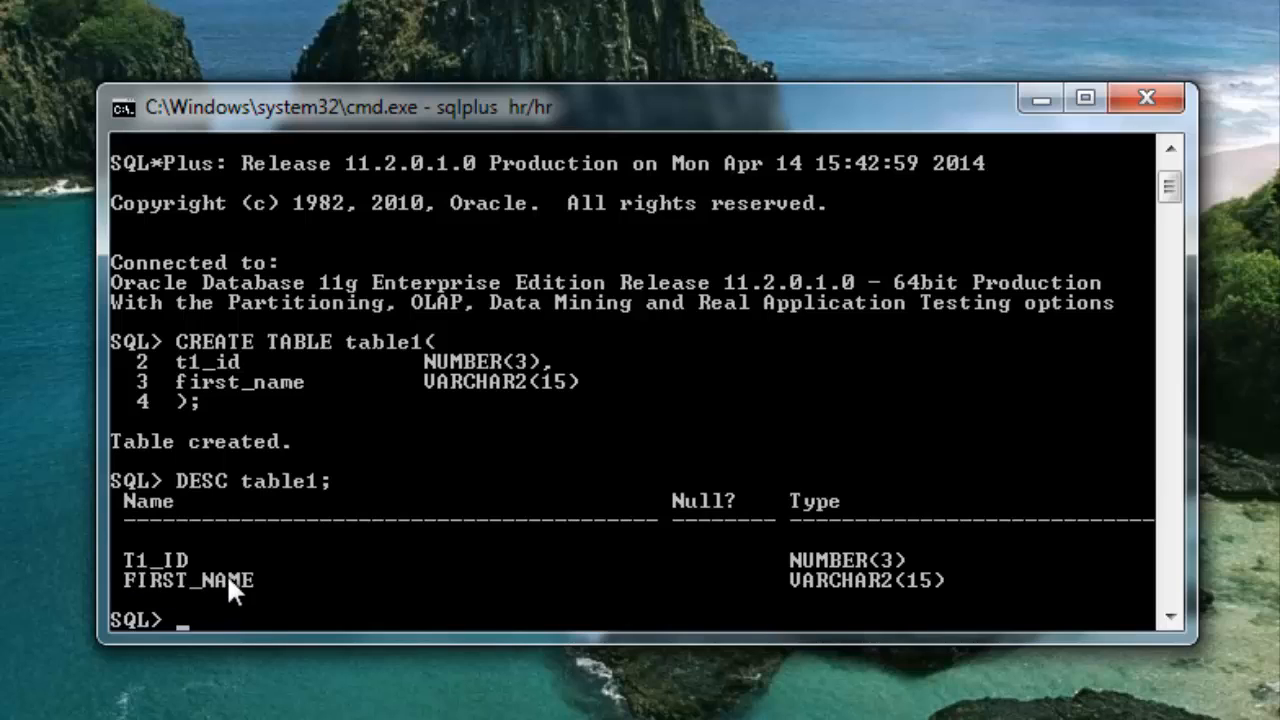
{"action": "mouse_move", "coordinate": [835, 605]}
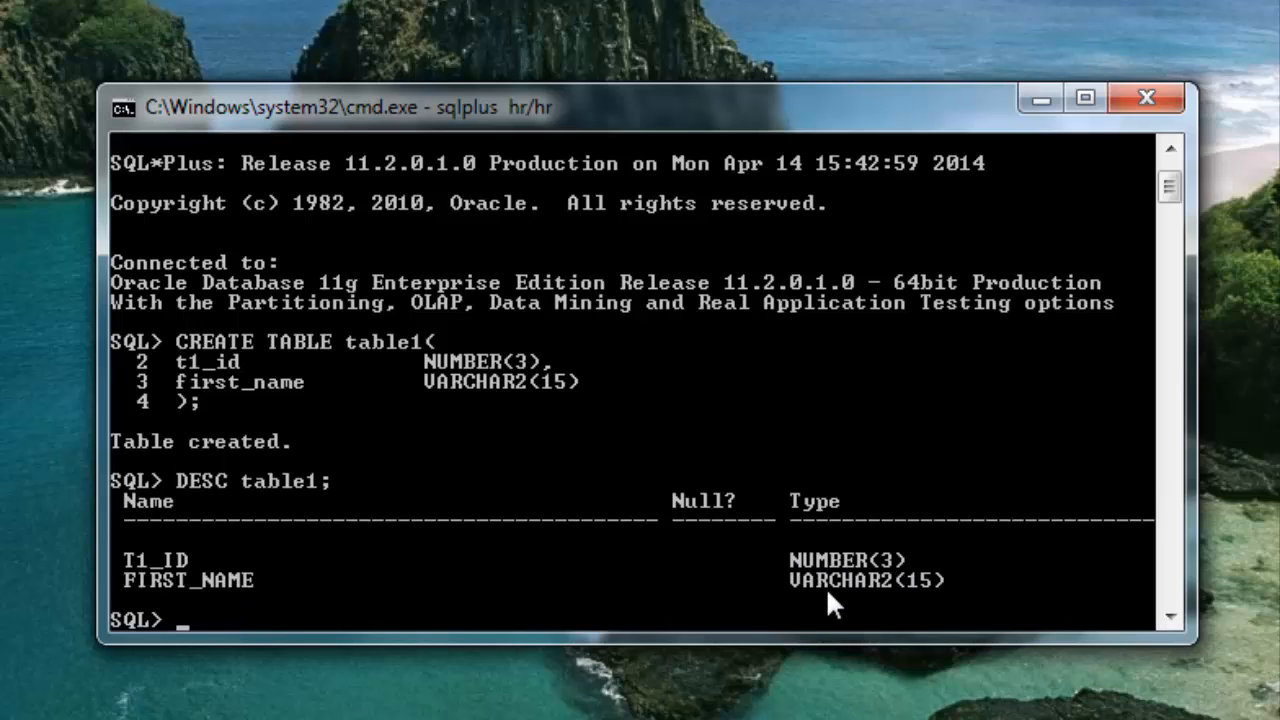
{"action": "mouse_move", "coordinate": [920, 588]}
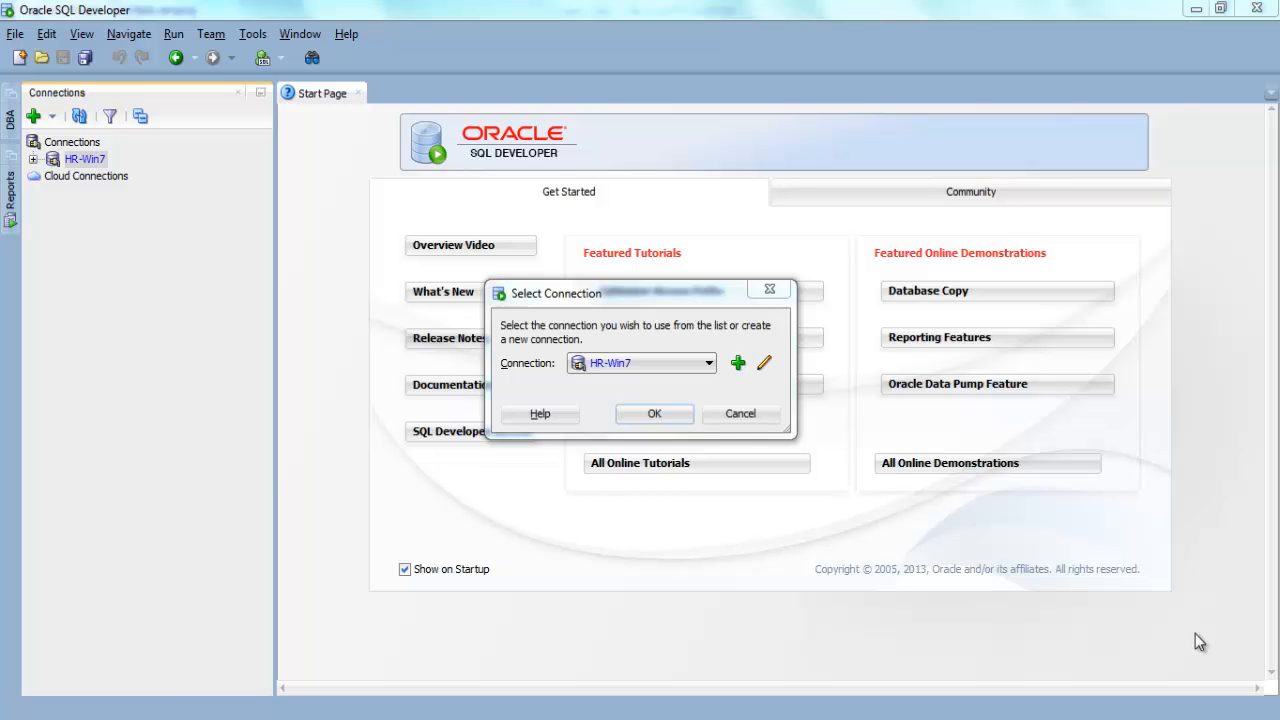
Step: Connect to HR-Win7, open its Schema Browser and bring up the tables' actions
{"action": "left_click", "coordinate": [654, 413]}
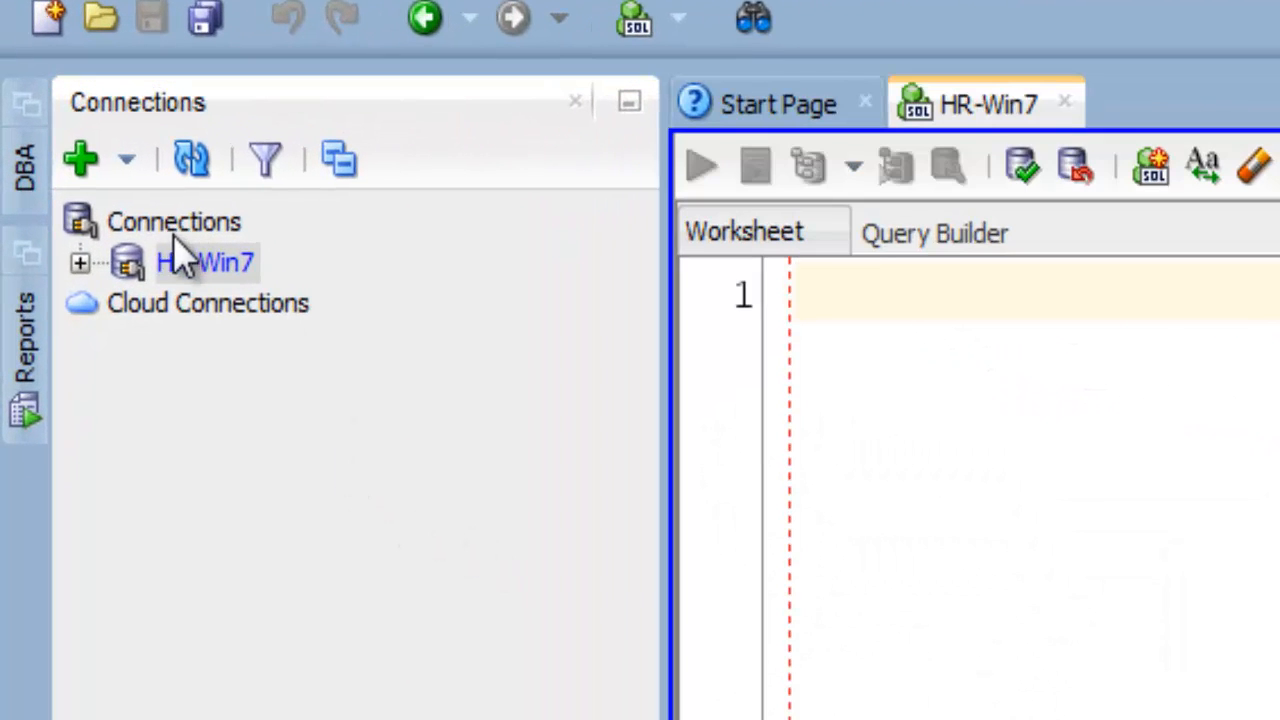
{"action": "right_click", "coordinate": [205, 262]}
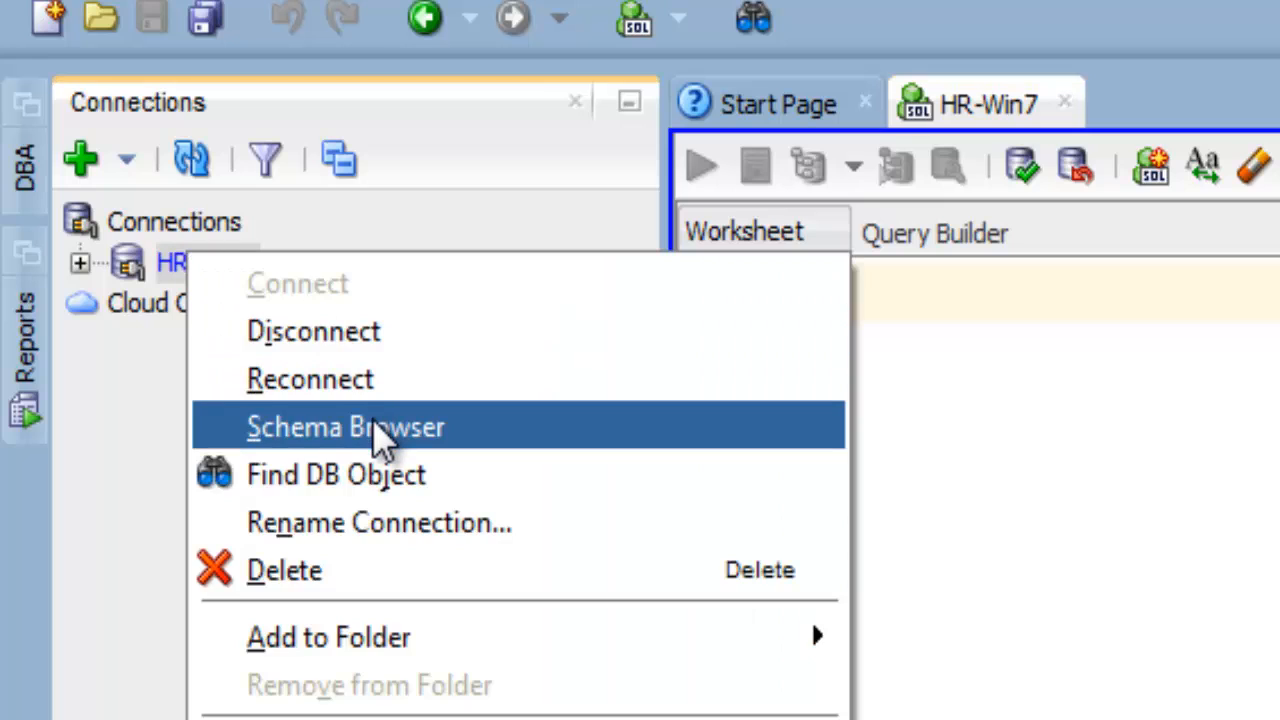
{"action": "left_click", "coordinate": [346, 427]}
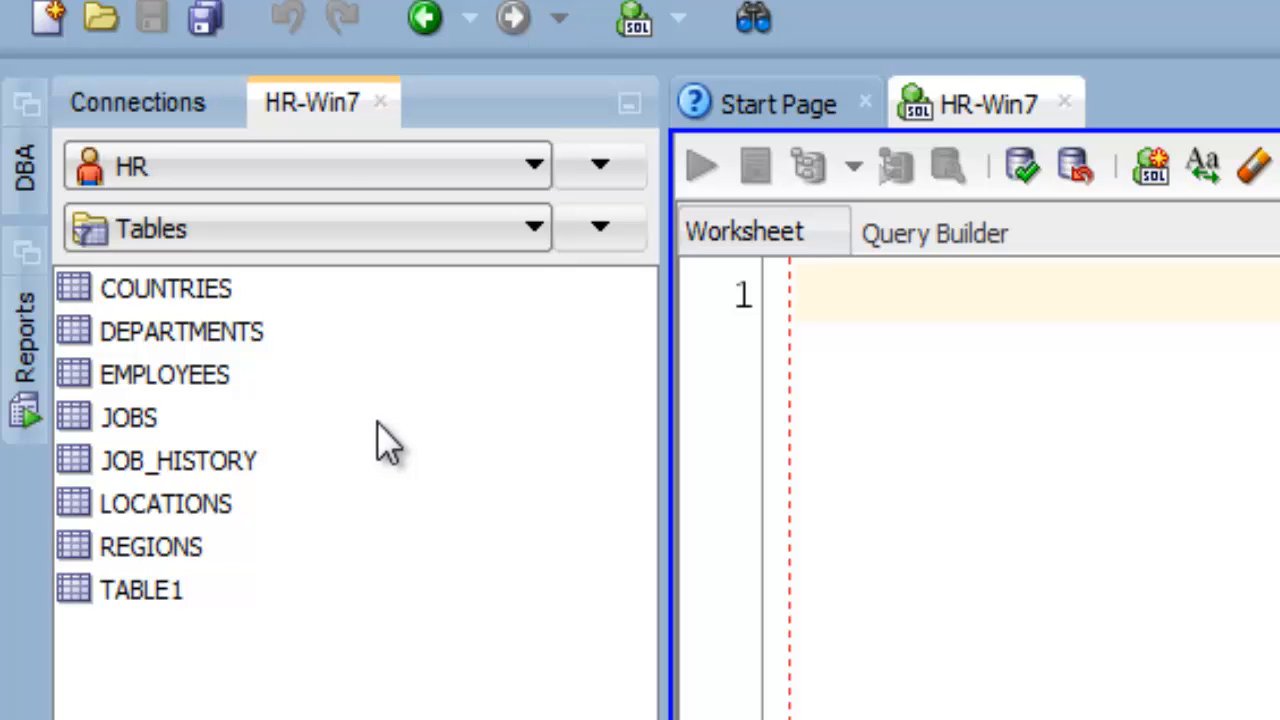
{"action": "left_click", "coordinate": [137, 101]}
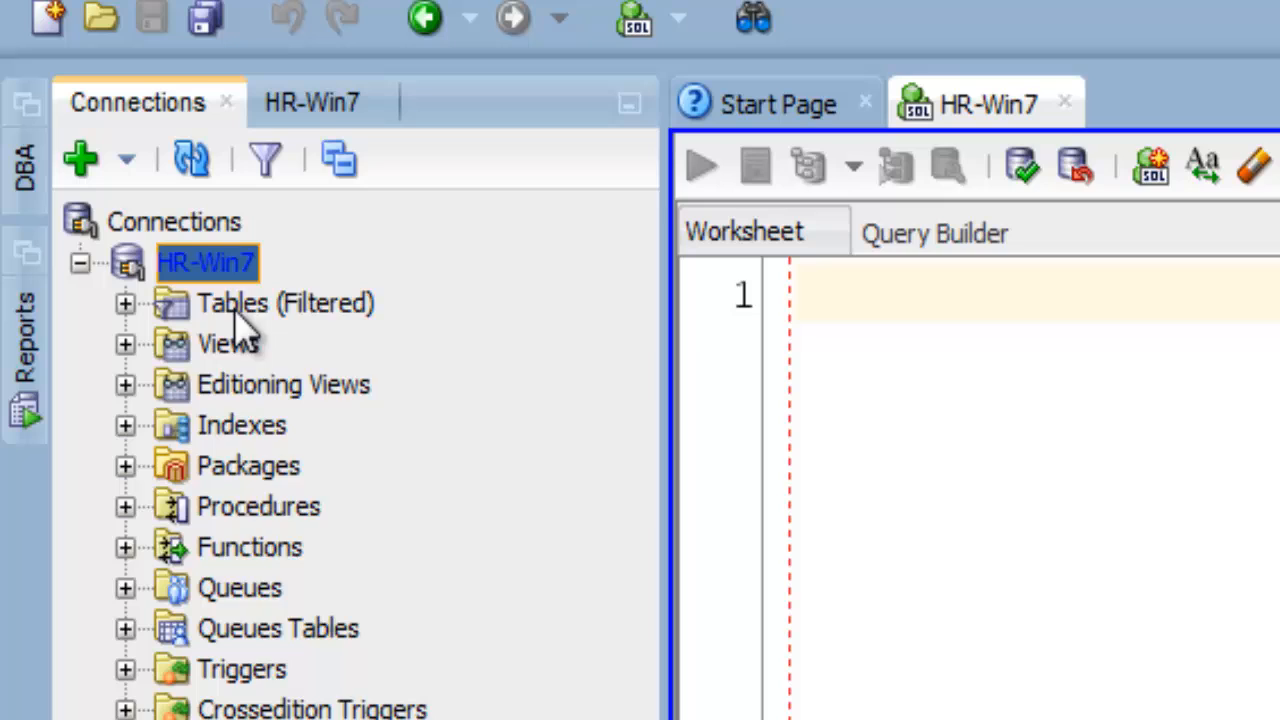
{"action": "right_click", "coordinate": [285, 303]}
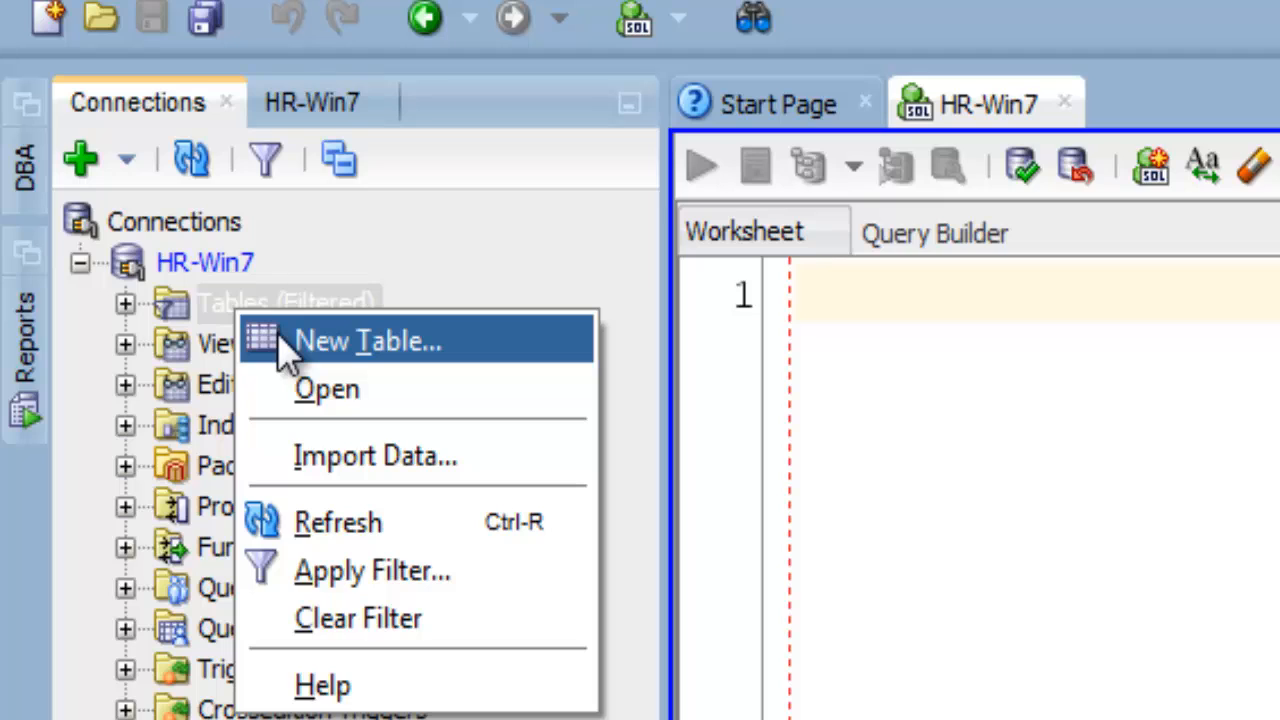
{"action": "mouse_move", "coordinate": [310, 103]}
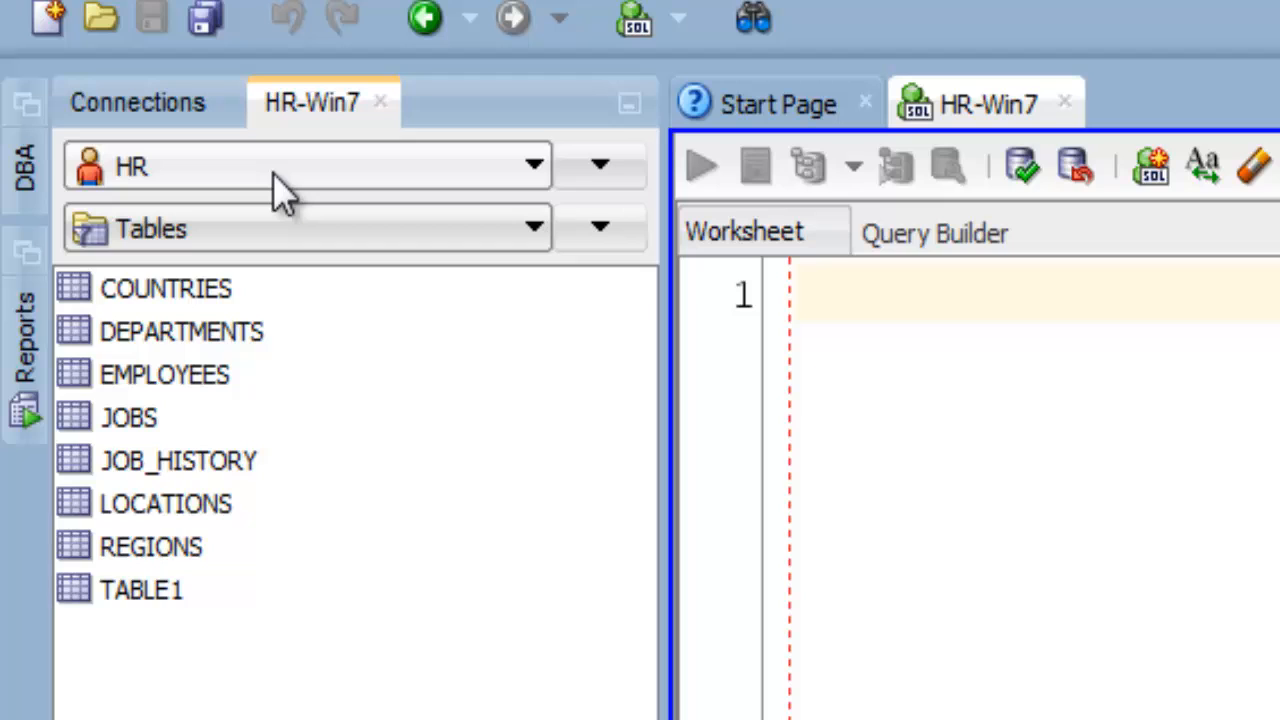
Step: Keep HR and Tables selected in the schema browser and choose Create Table
{"action": "left_click", "coordinate": [533, 165]}
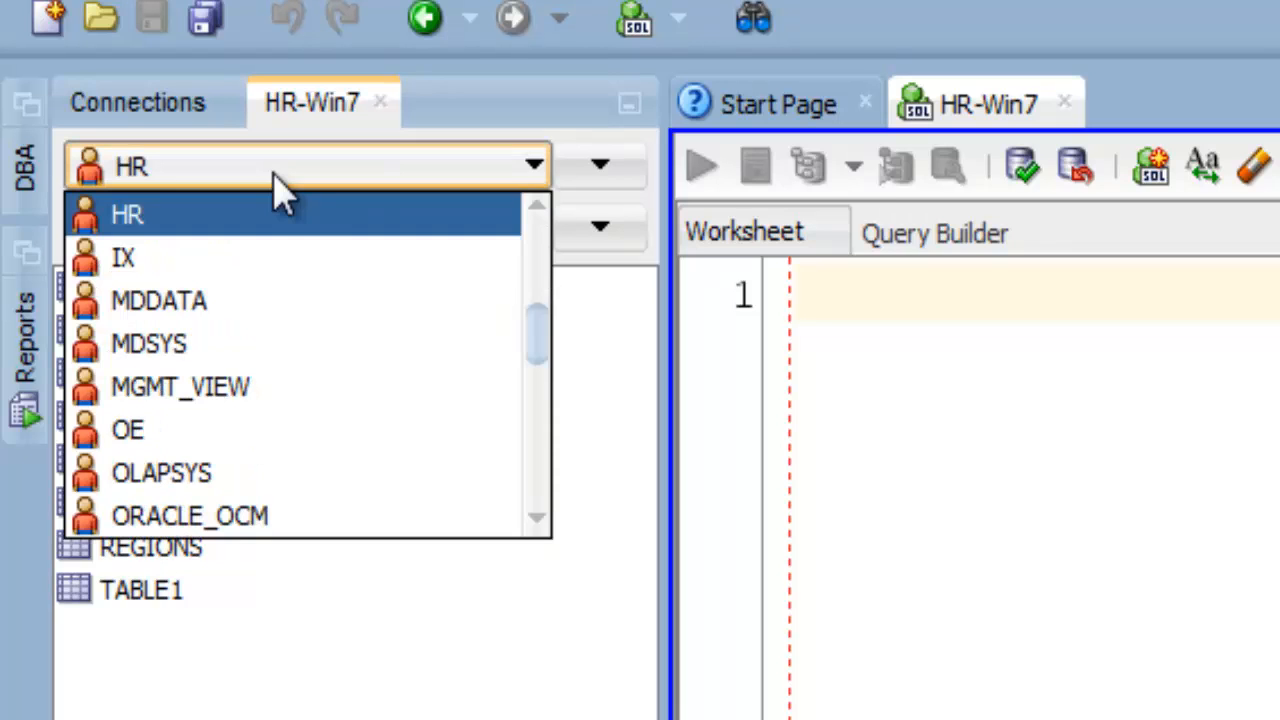
{"action": "left_click", "coordinate": [127, 214]}
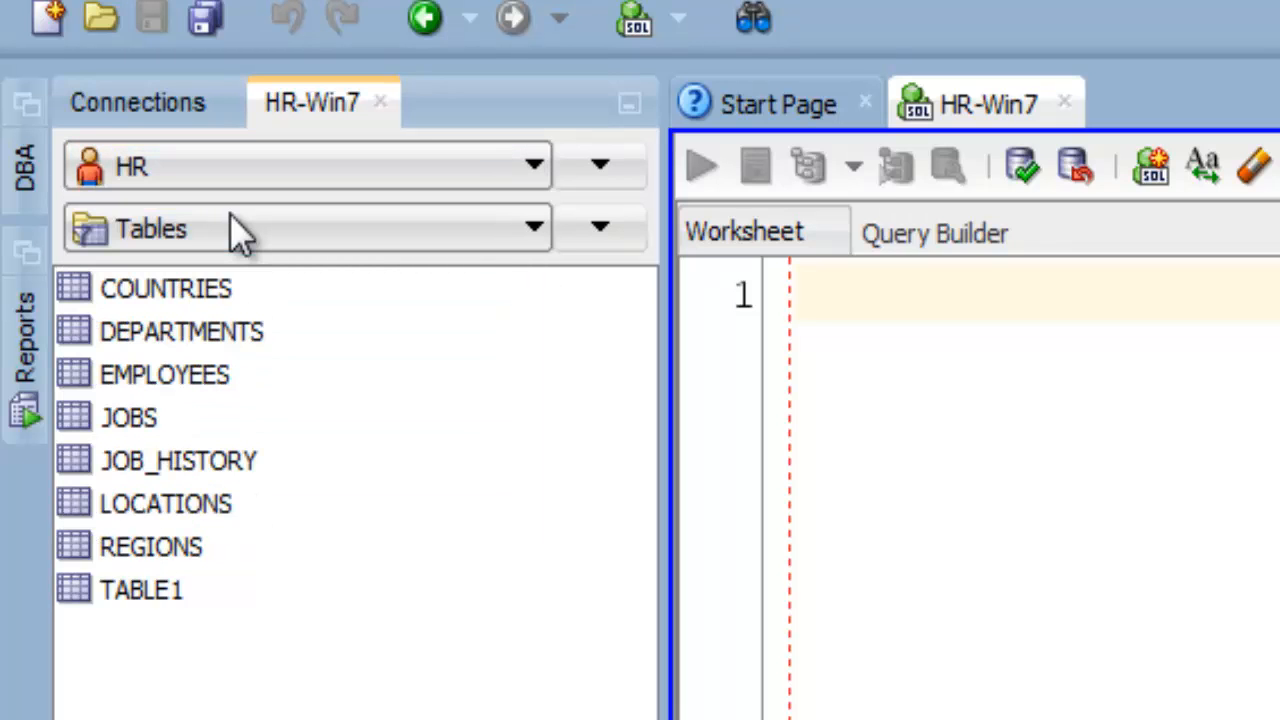
{"action": "mouse_move", "coordinate": [278, 280]}
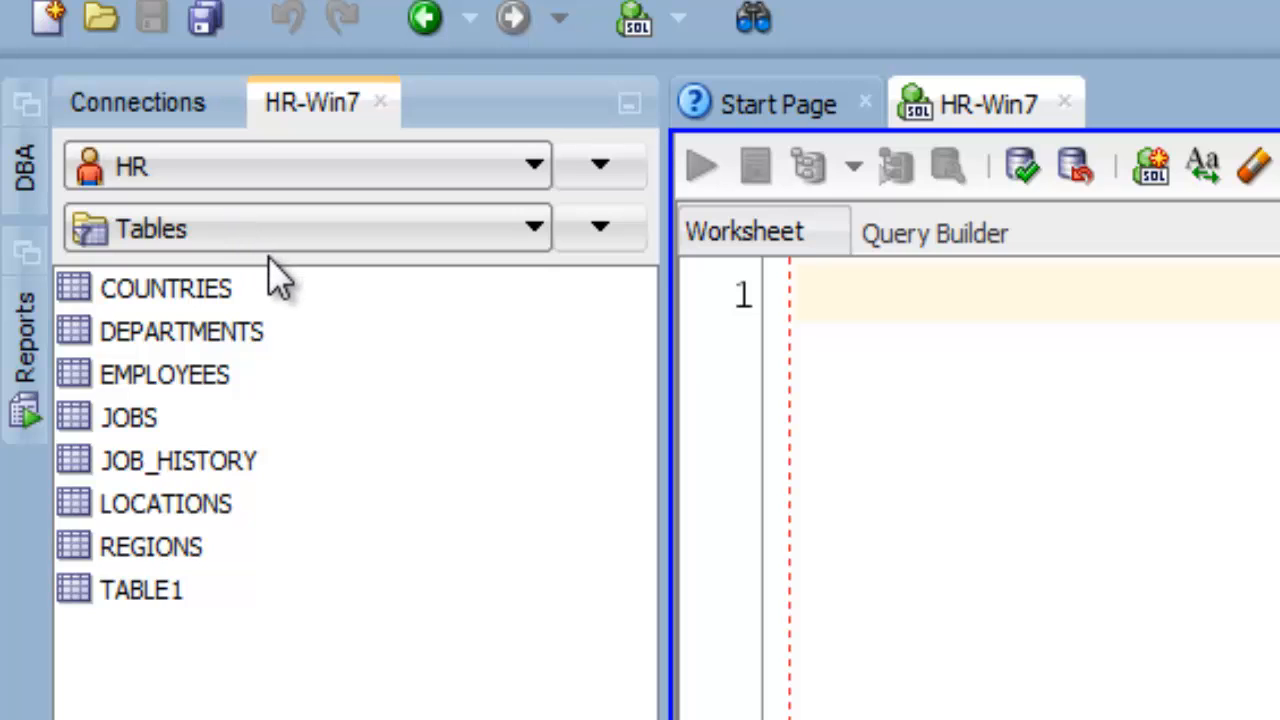
{"action": "left_click", "coordinate": [533, 228]}
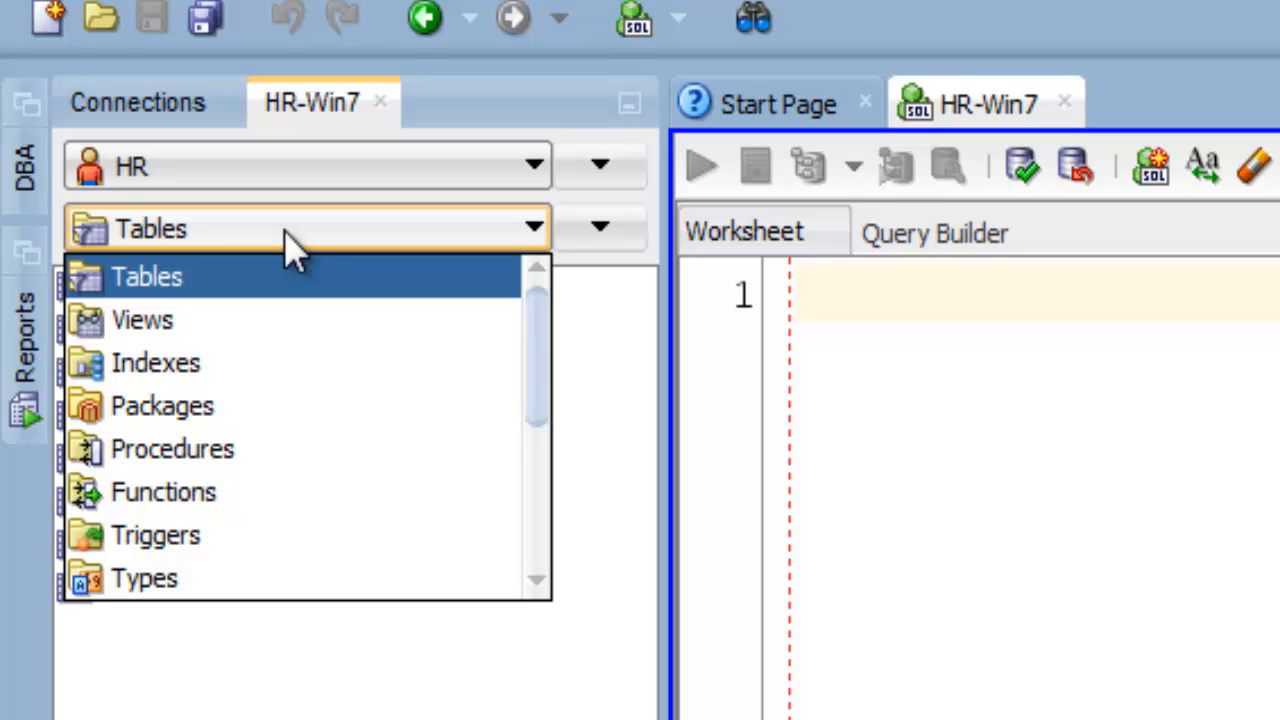
{"action": "mouse_move", "coordinate": [300, 250]}
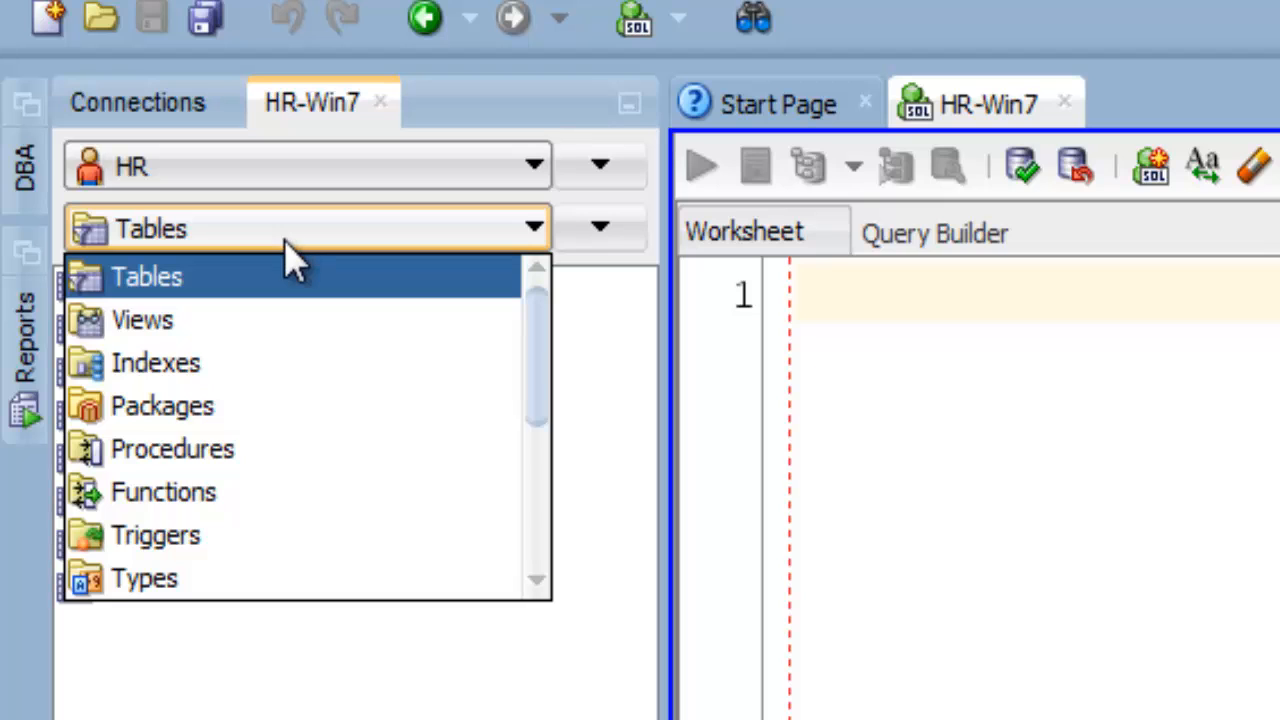
{"action": "left_click", "coordinate": [147, 277]}
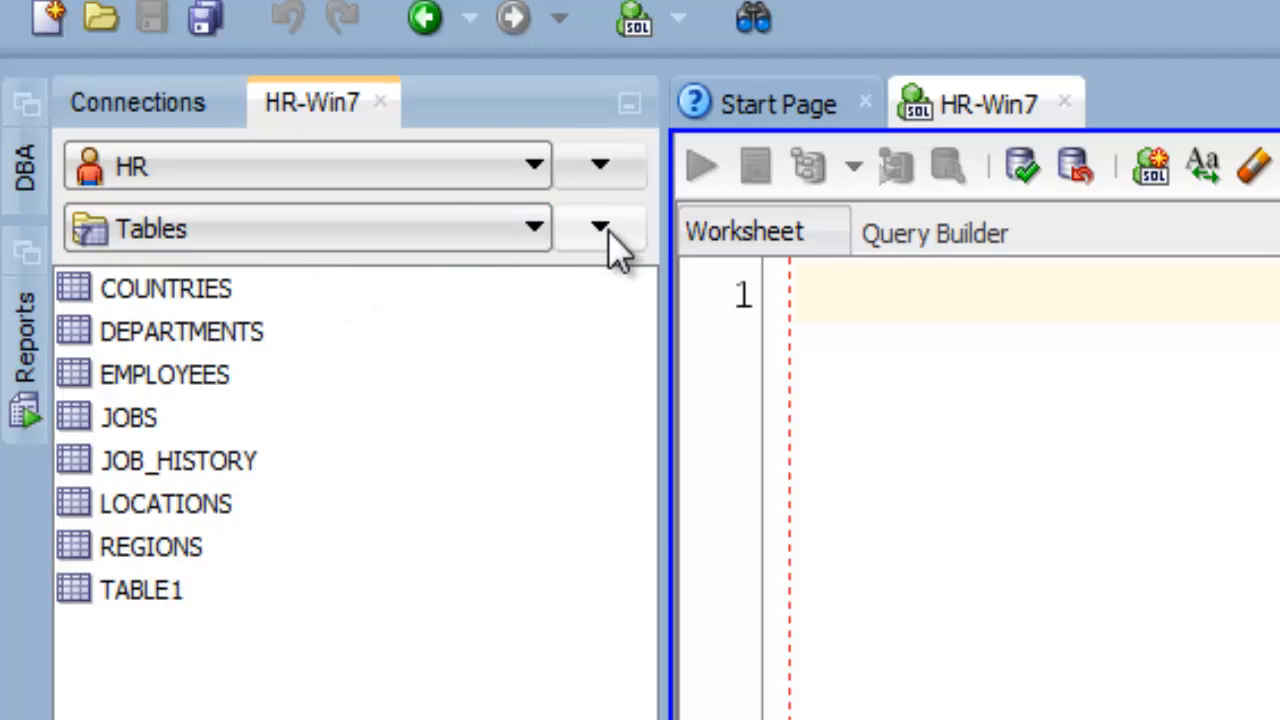
{"action": "left_click", "coordinate": [600, 228]}
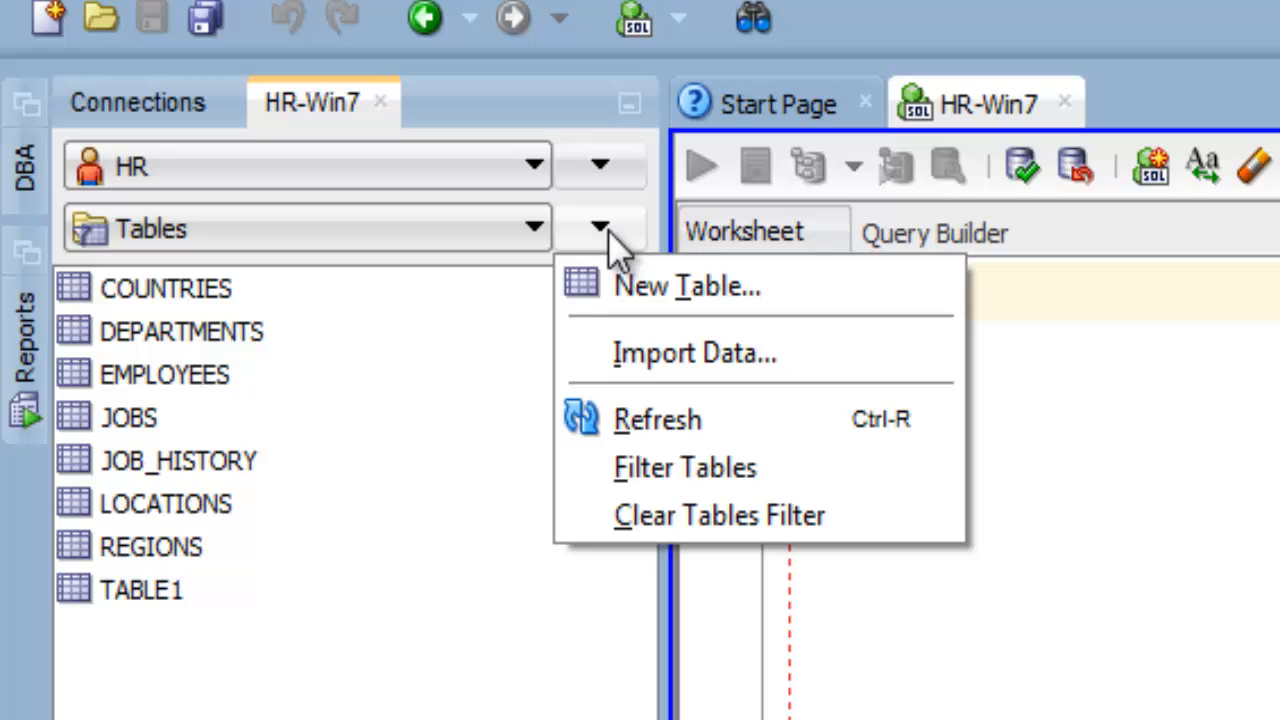
{"action": "left_click", "coordinate": [686, 286]}
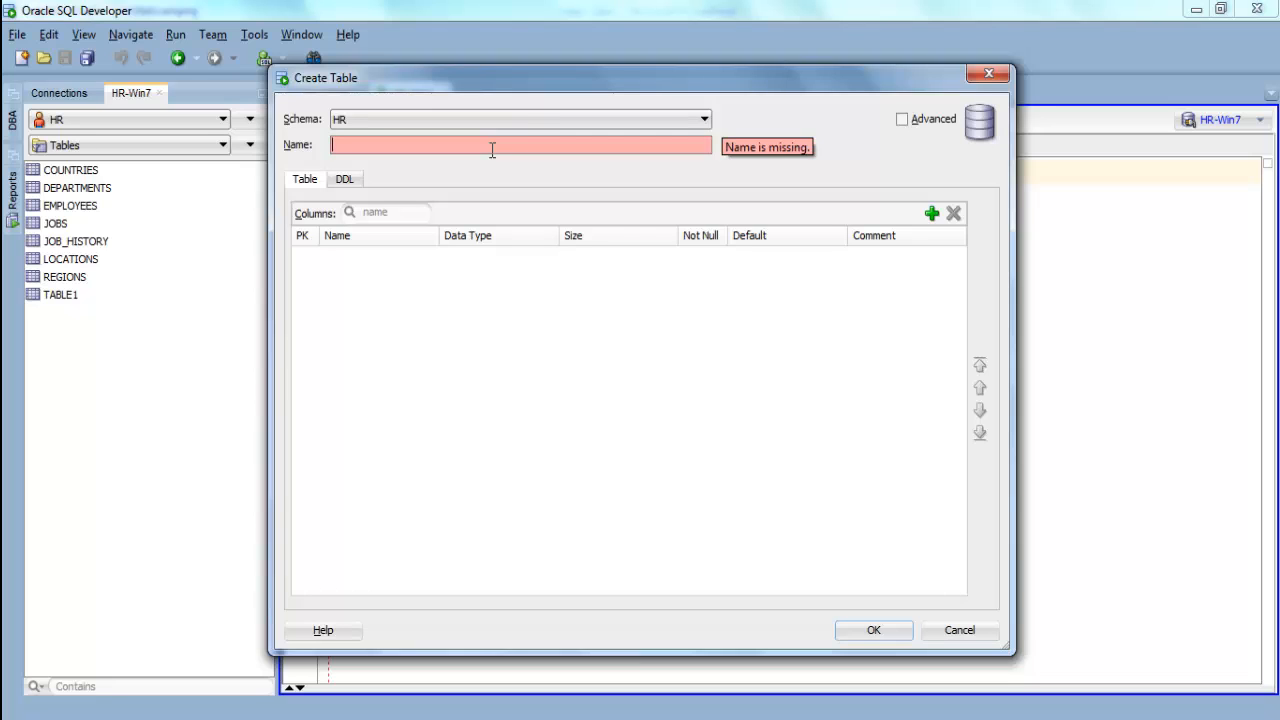
Step: Name the table TABLE2 and define T2_ID as a NUMBER primary key column
{"action": "type", "text": "table2"}
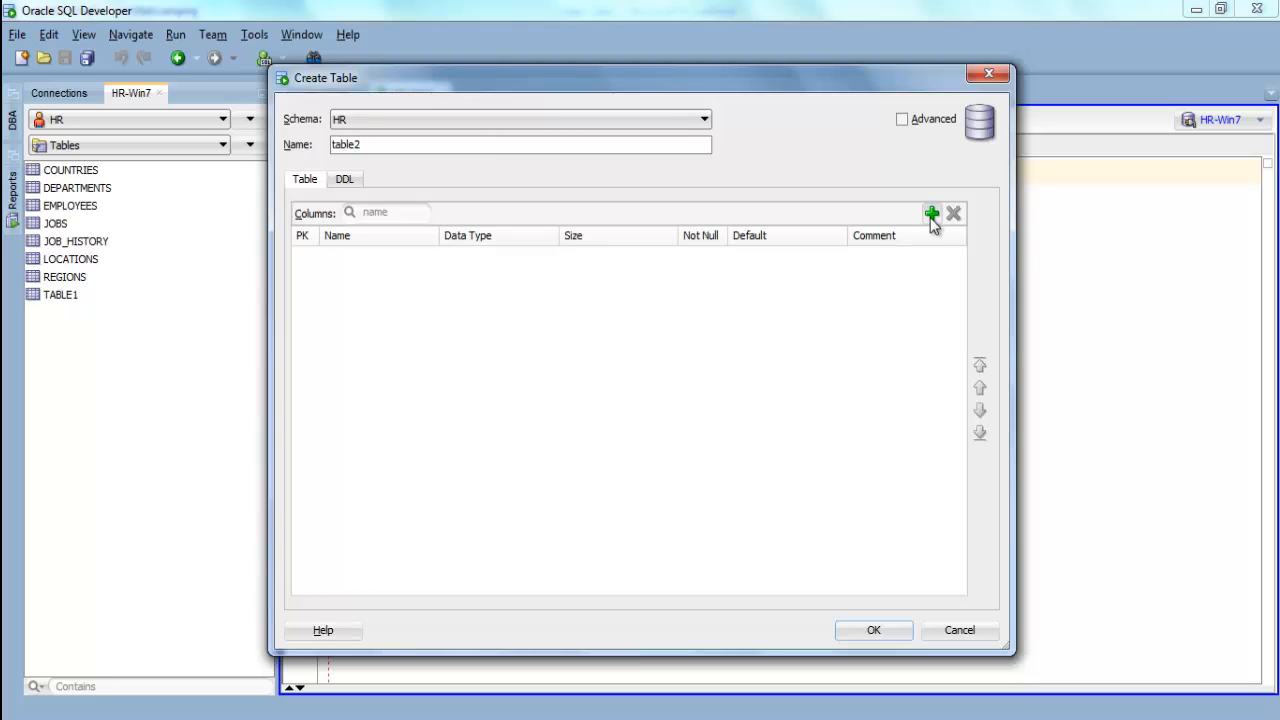
{"action": "left_click", "coordinate": [931, 213]}
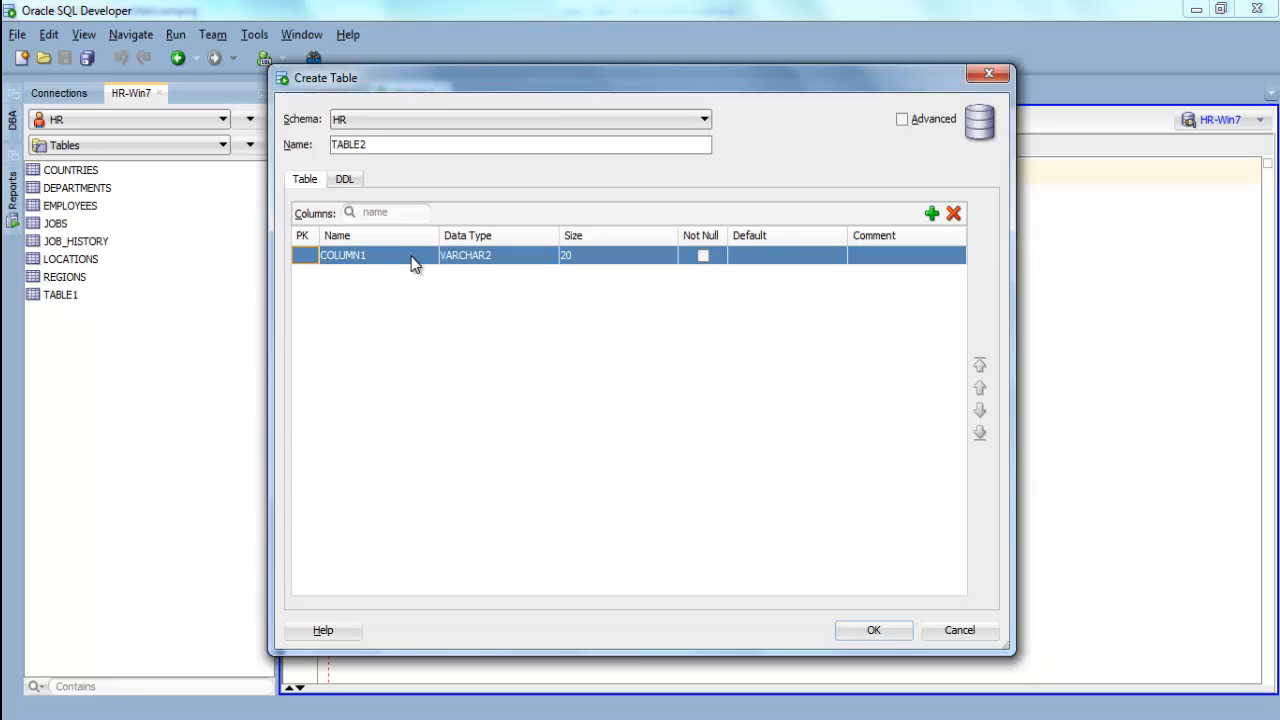
{"action": "double_click", "coordinate": [343, 255]}
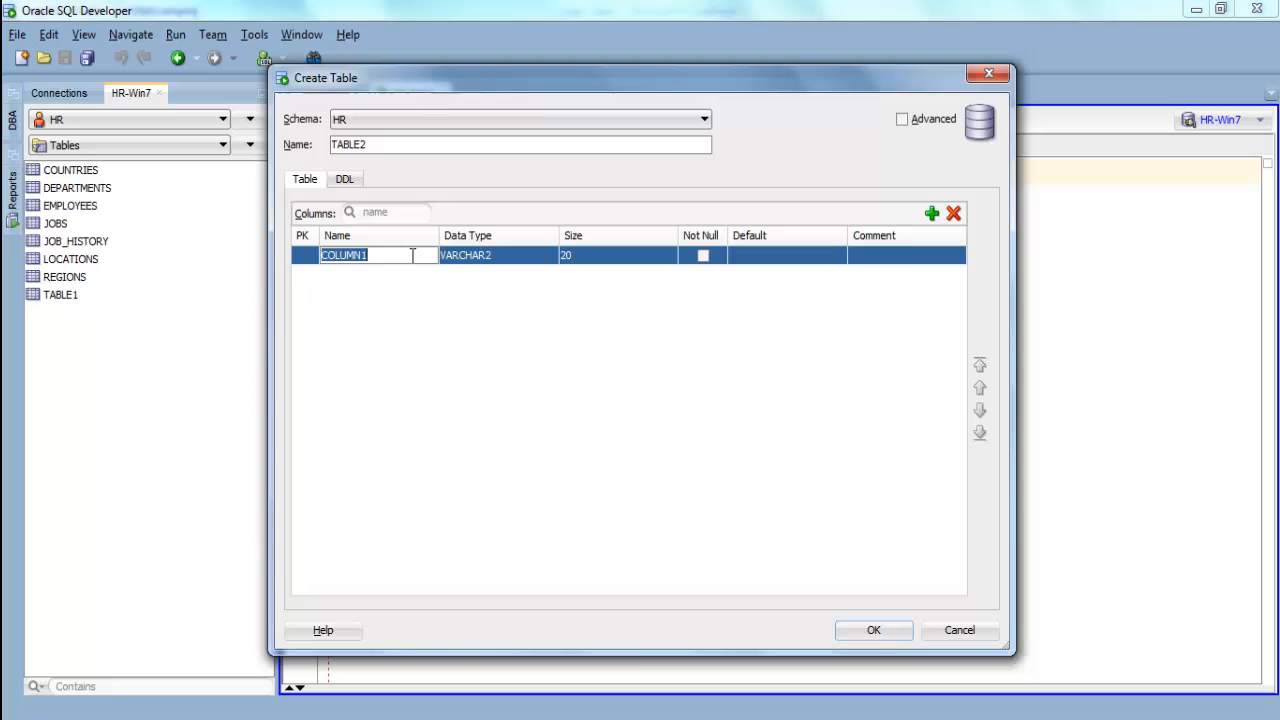
{"action": "type", "text": "t2"}
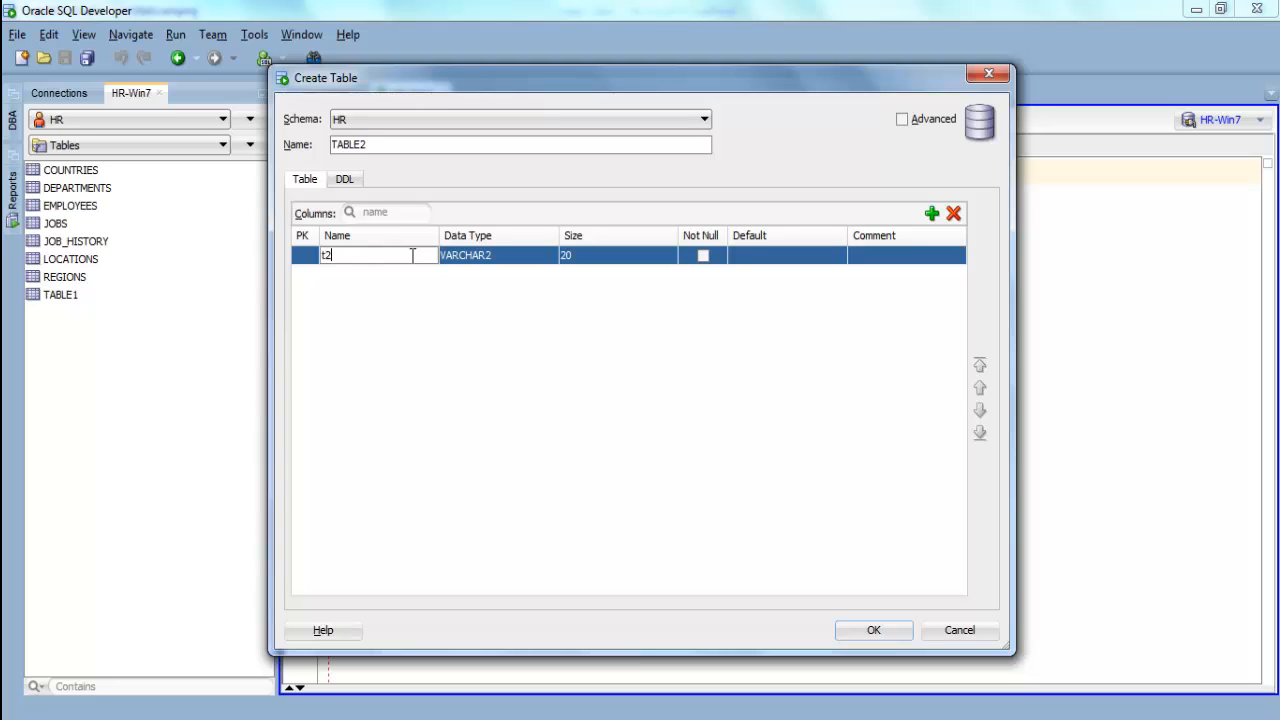
{"action": "type", "text": "_id"}
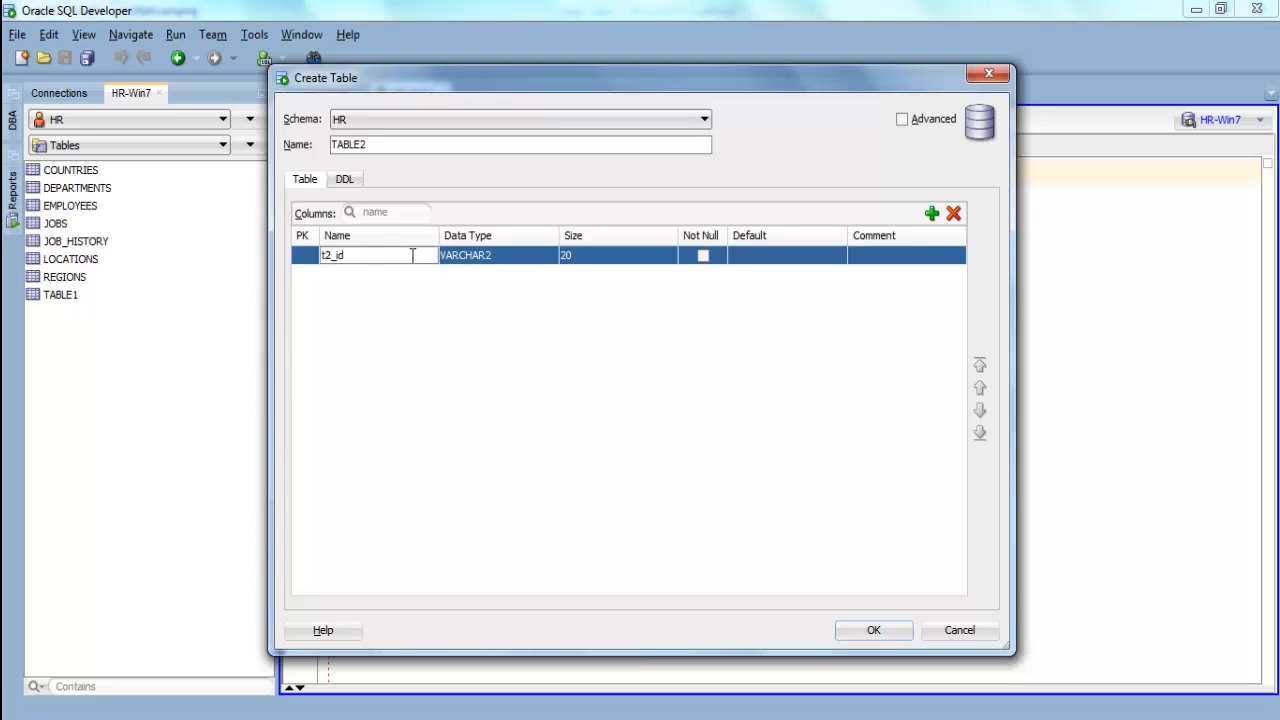
{"action": "left_click", "coordinate": [549, 255]}
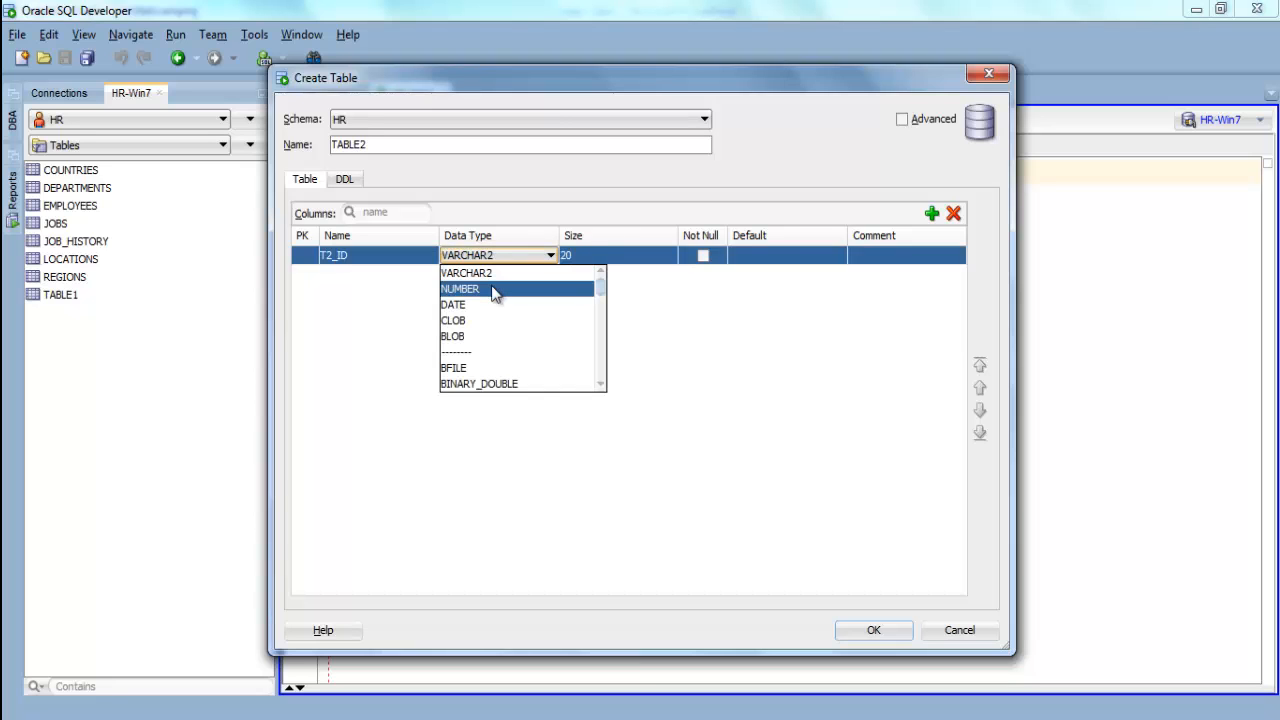
{"action": "left_click", "coordinate": [460, 289]}
{"action": "type", "text": "3"}
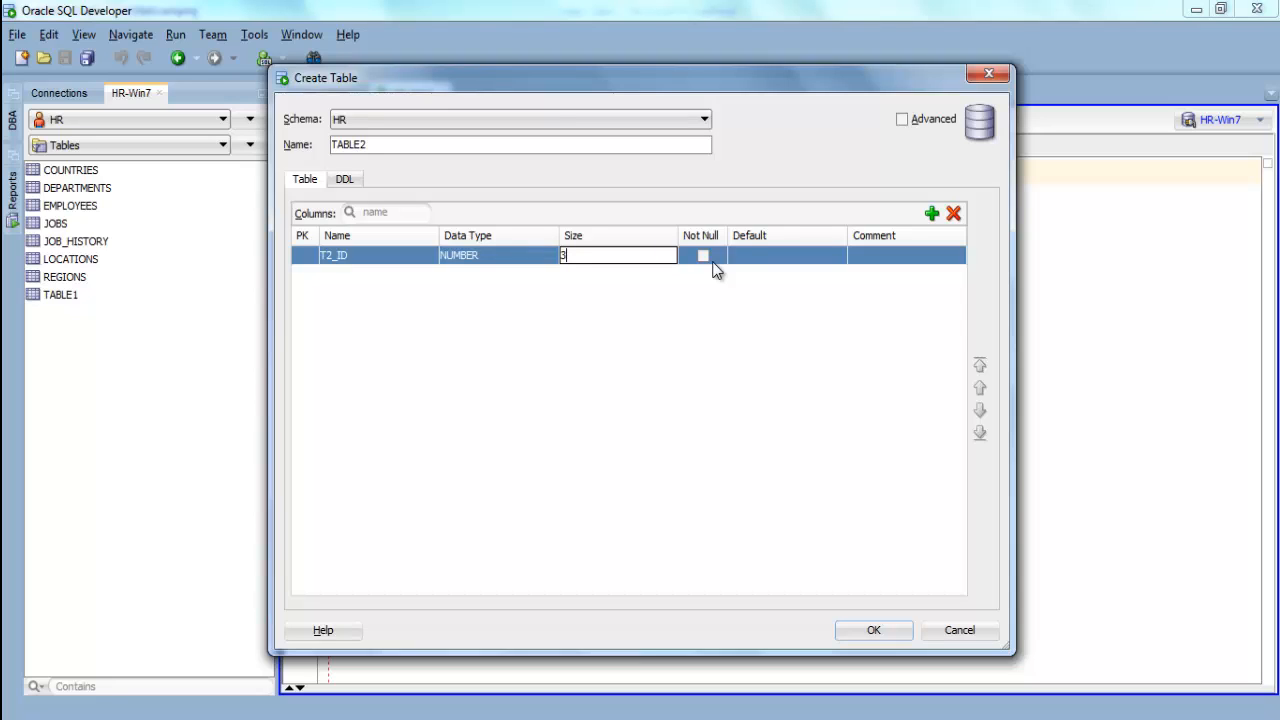
{"action": "mouse_move", "coordinate": [753, 260]}
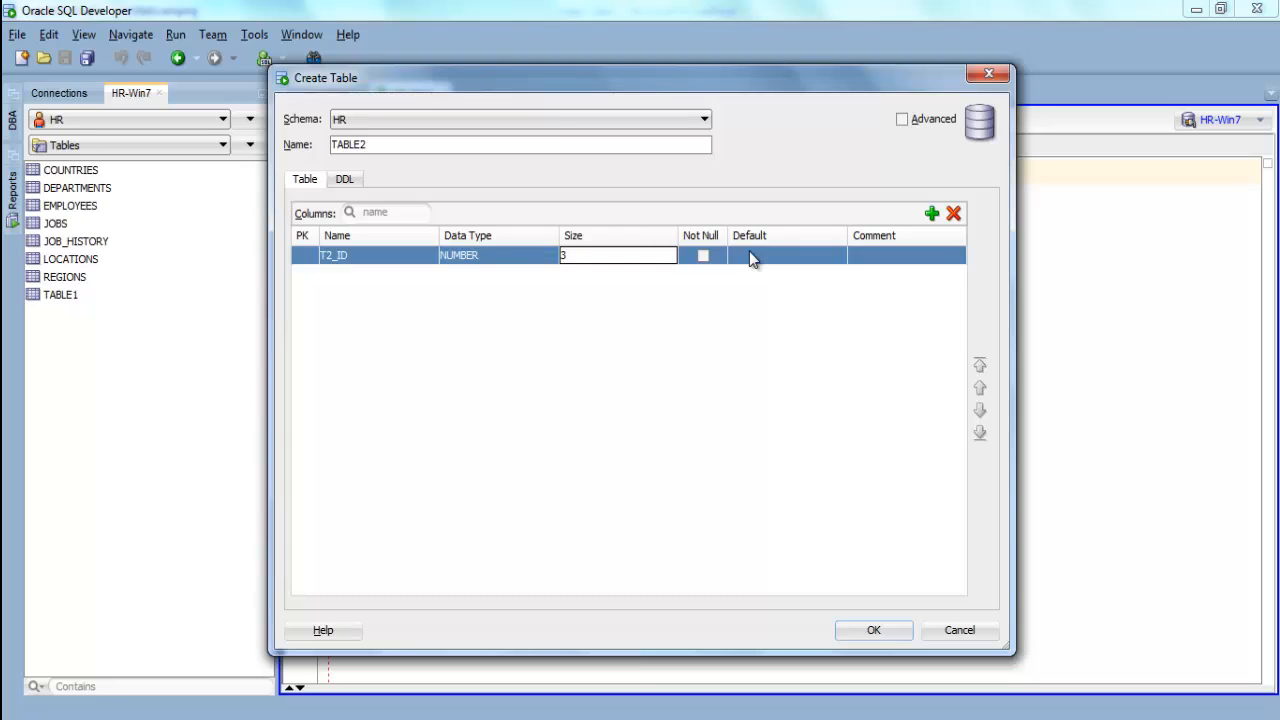
{"action": "mouse_move", "coordinate": [308, 272]}
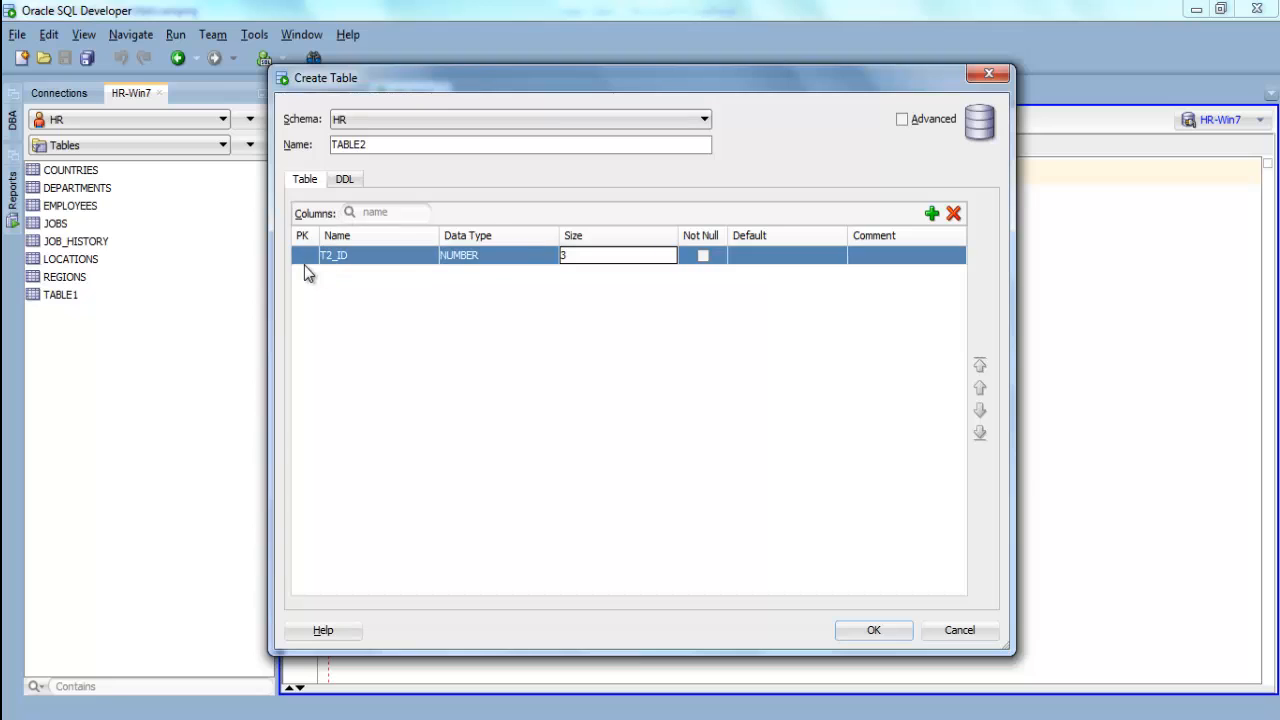
{"action": "left_click", "coordinate": [302, 255]}
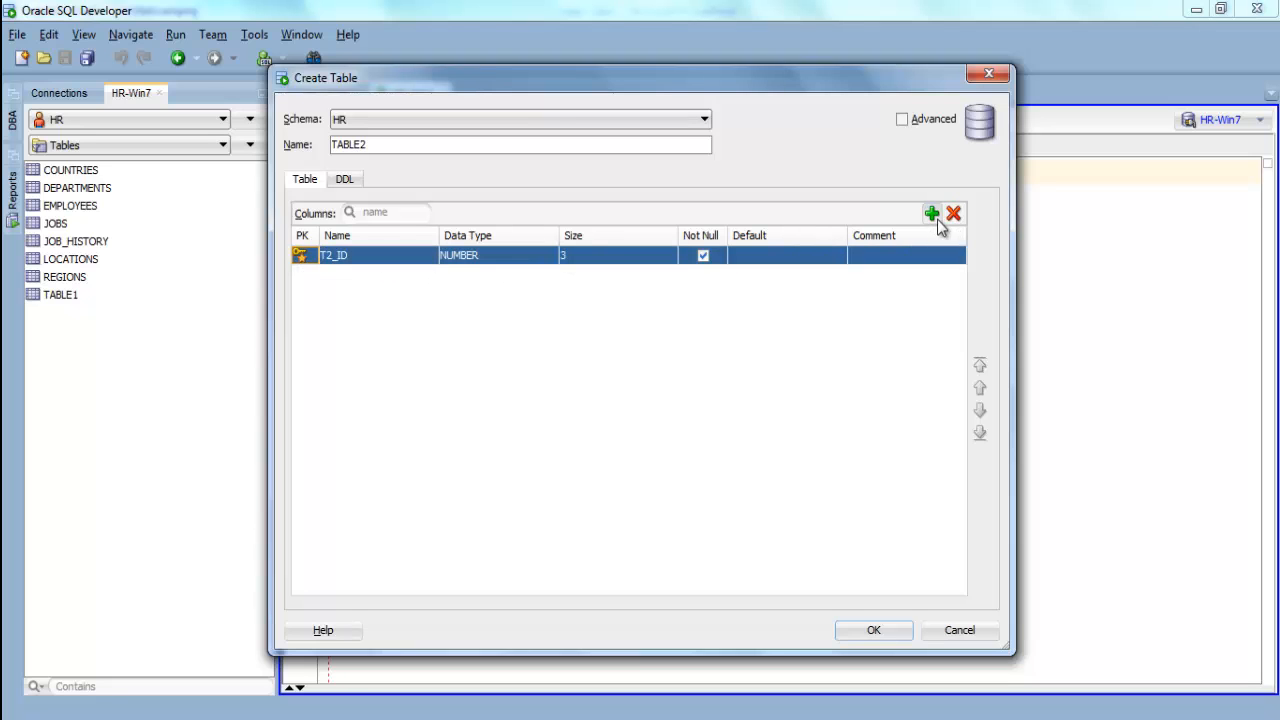
Step: Add a T2_NAME column with size 30 and create TABLE2
{"action": "left_click", "coordinate": [931, 213]}
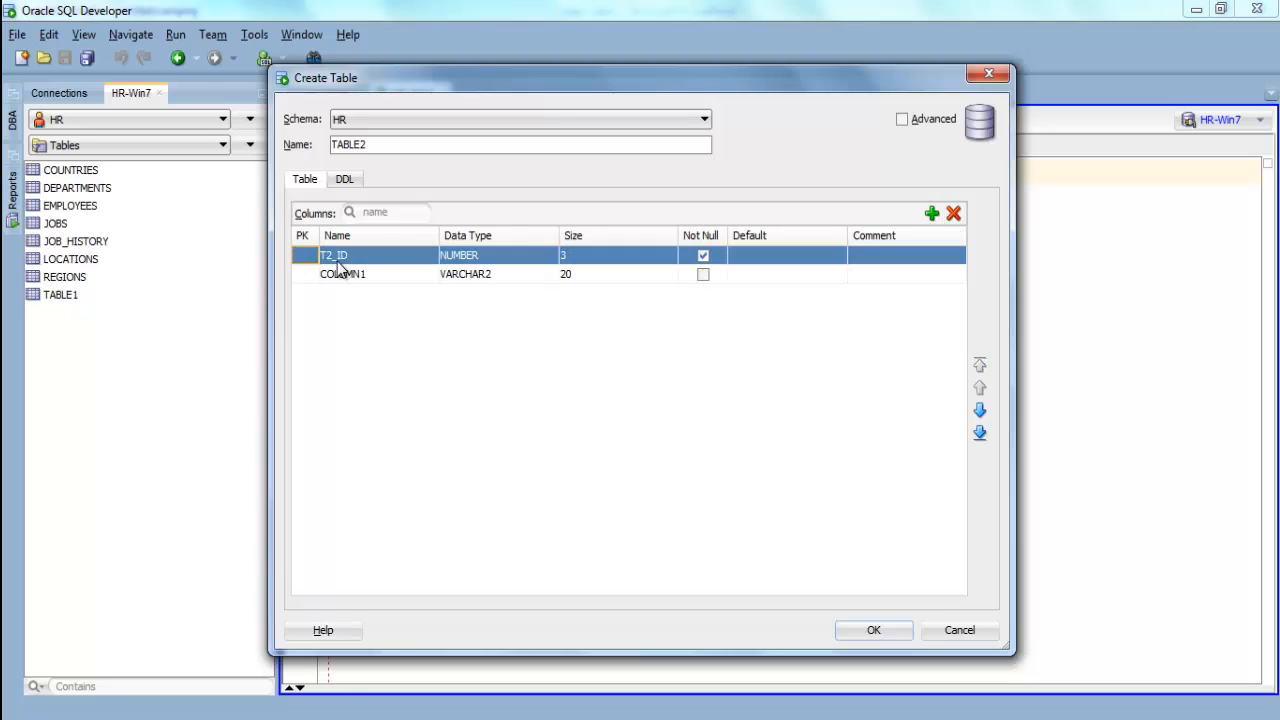
{"action": "left_click", "coordinate": [378, 274]}
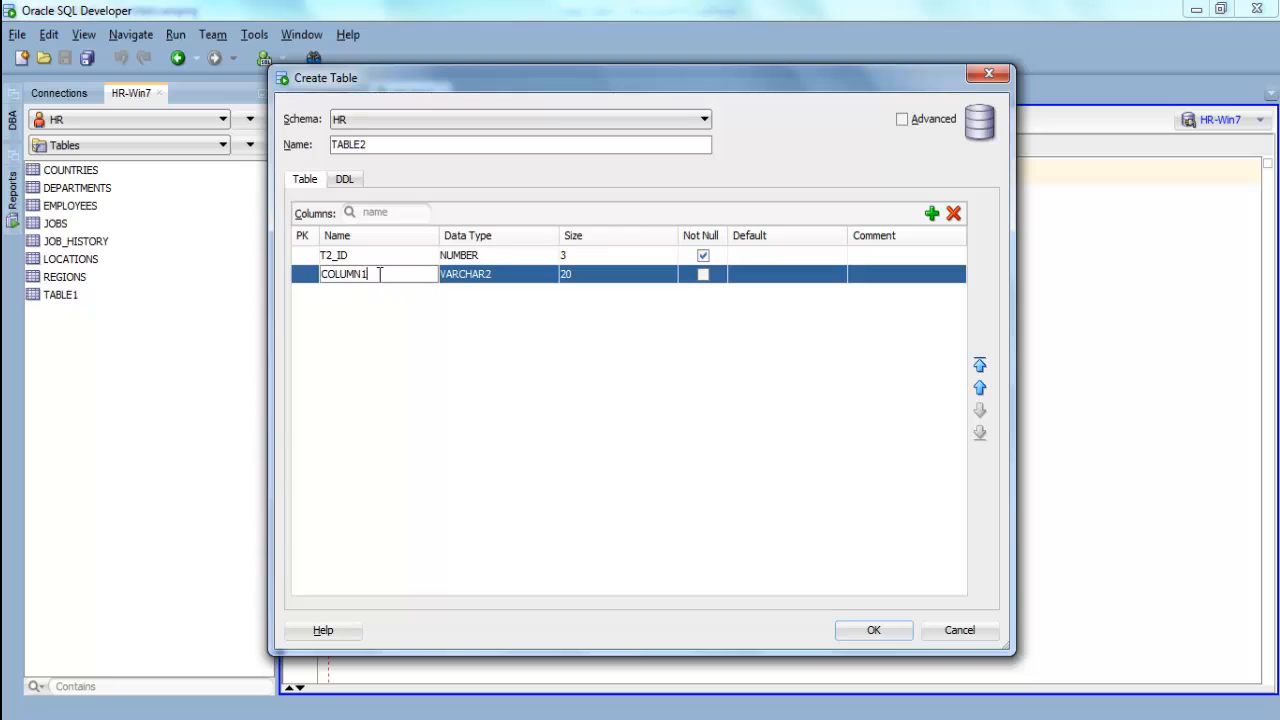
{"action": "double_click", "coordinate": [345, 274]}
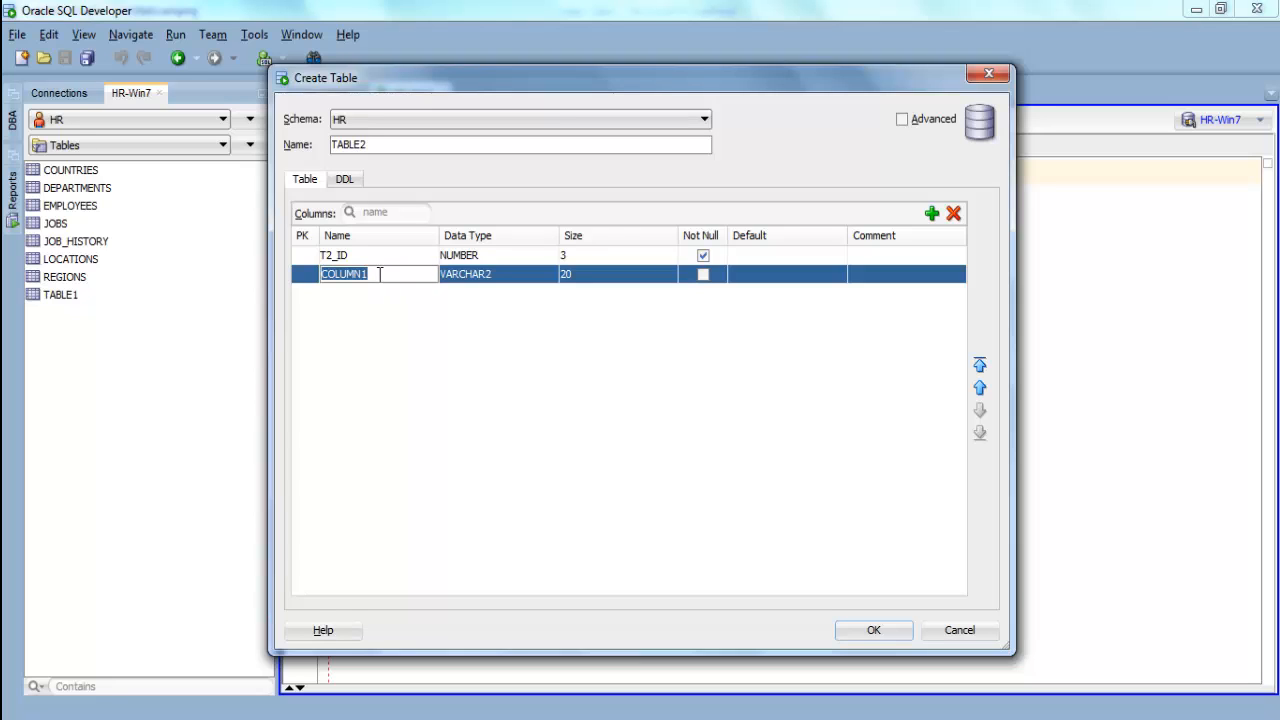
{"action": "type", "text": "t2_n"}
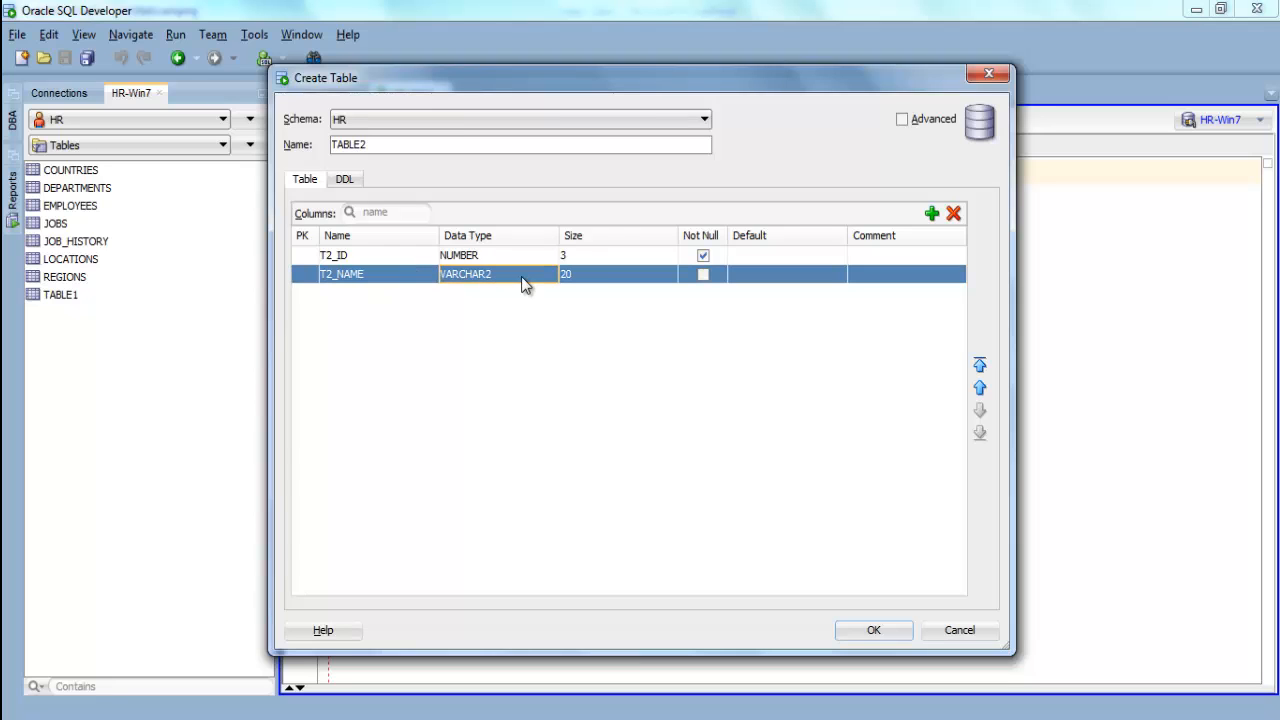
{"action": "left_click", "coordinate": [617, 274]}
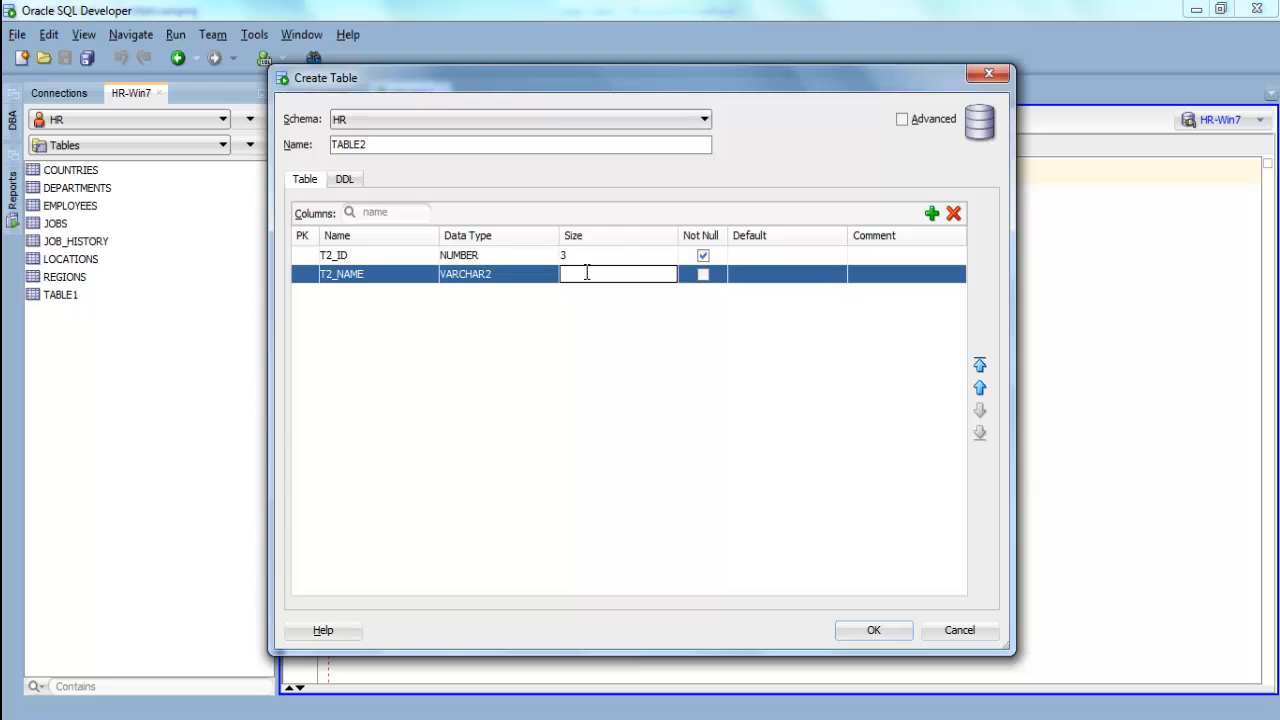
{"action": "type", "text": "30"}
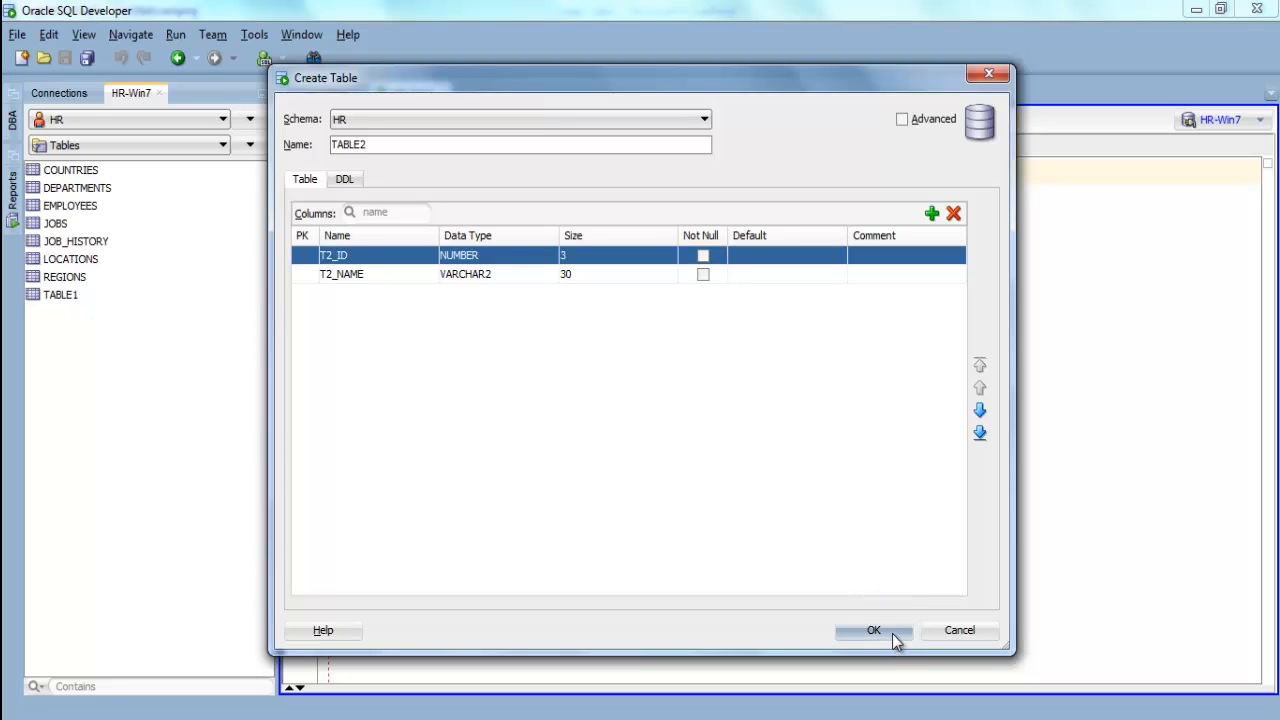
{"action": "left_click", "coordinate": [873, 630]}
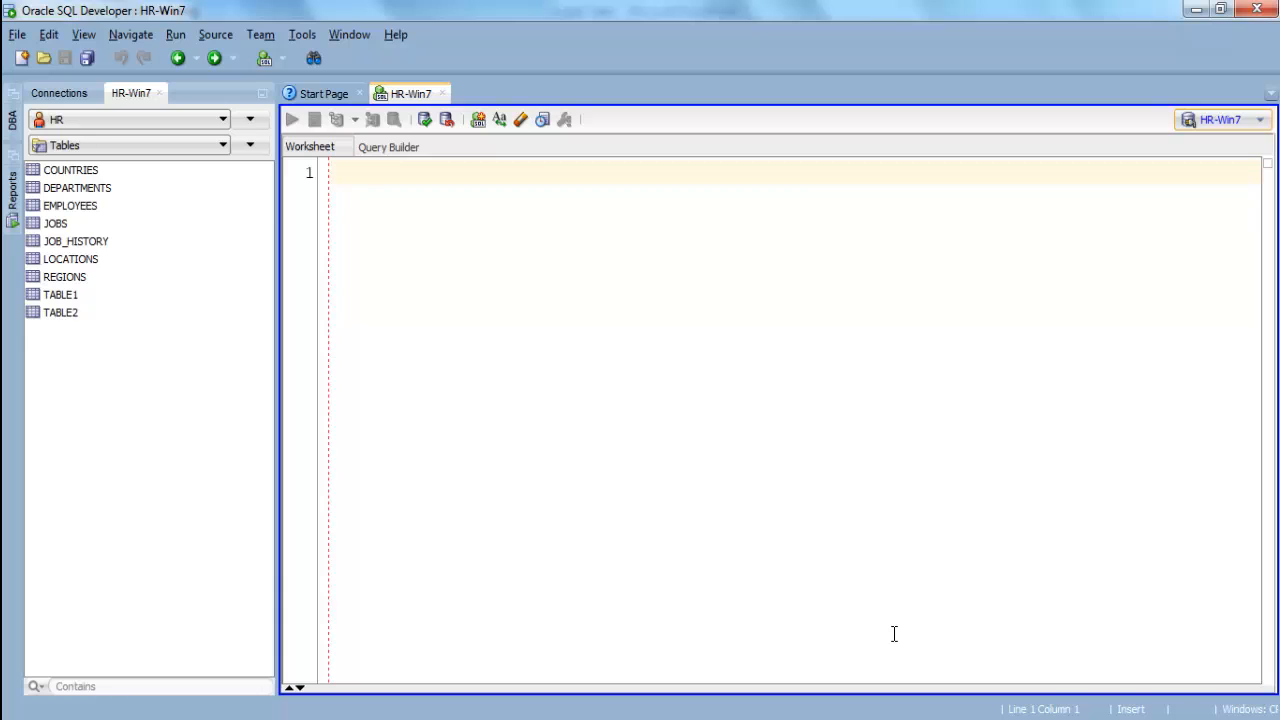
{"action": "mouse_move", "coordinate": [60, 318]}
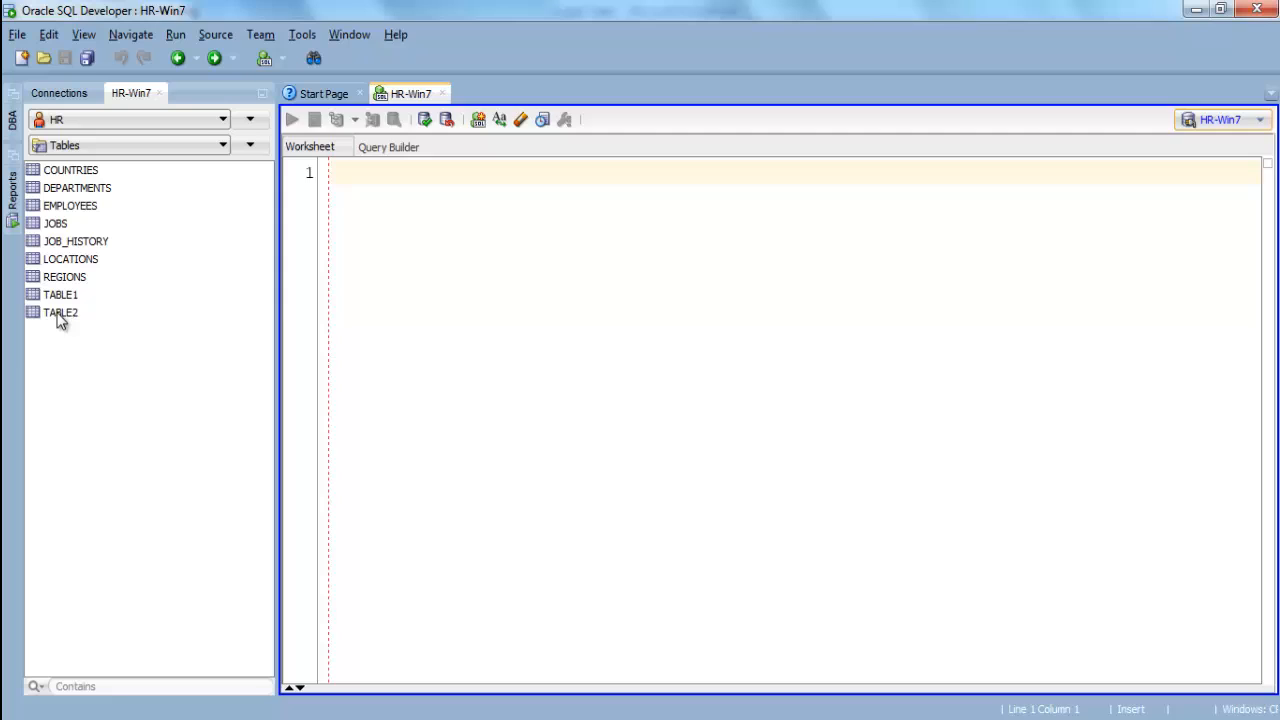
Step: Open TABLE2 to view columns T2_ID NUMBER(3,0) and T2_NAME VARCHAR2(30 BYTE)
{"action": "double_click", "coordinate": [60, 312]}
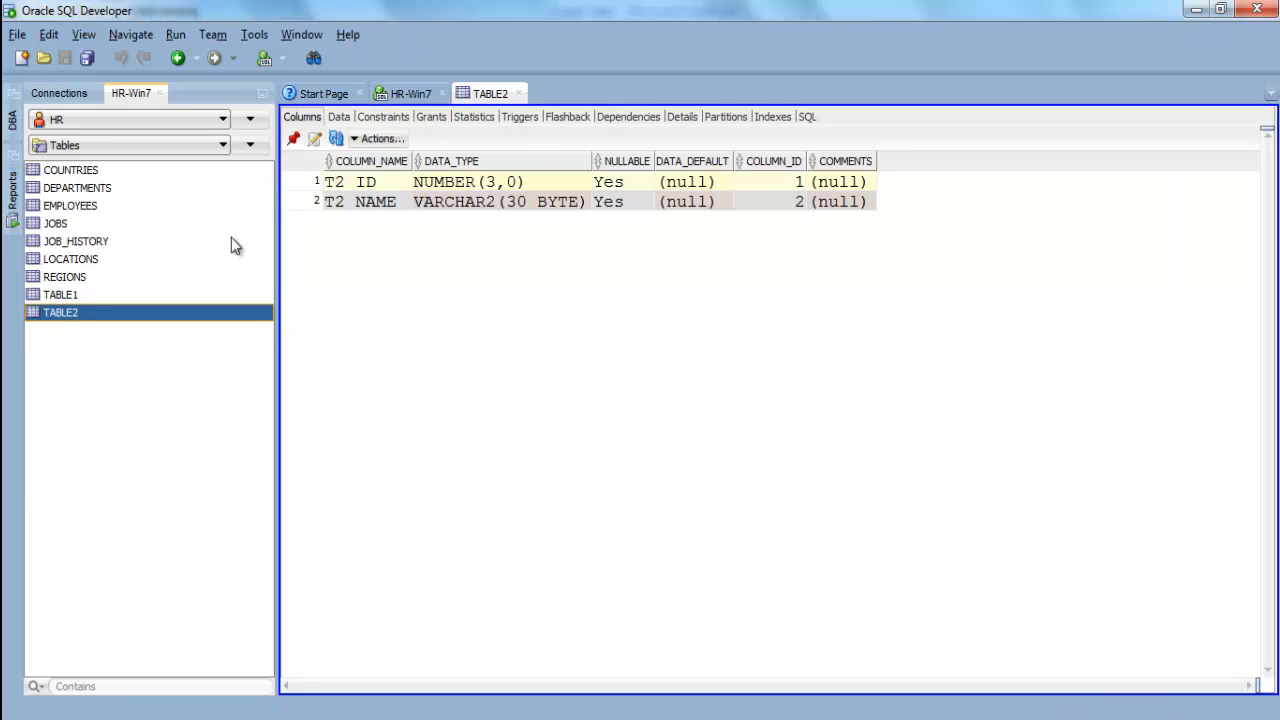
{"action": "mouse_move", "coordinate": [519, 240]}
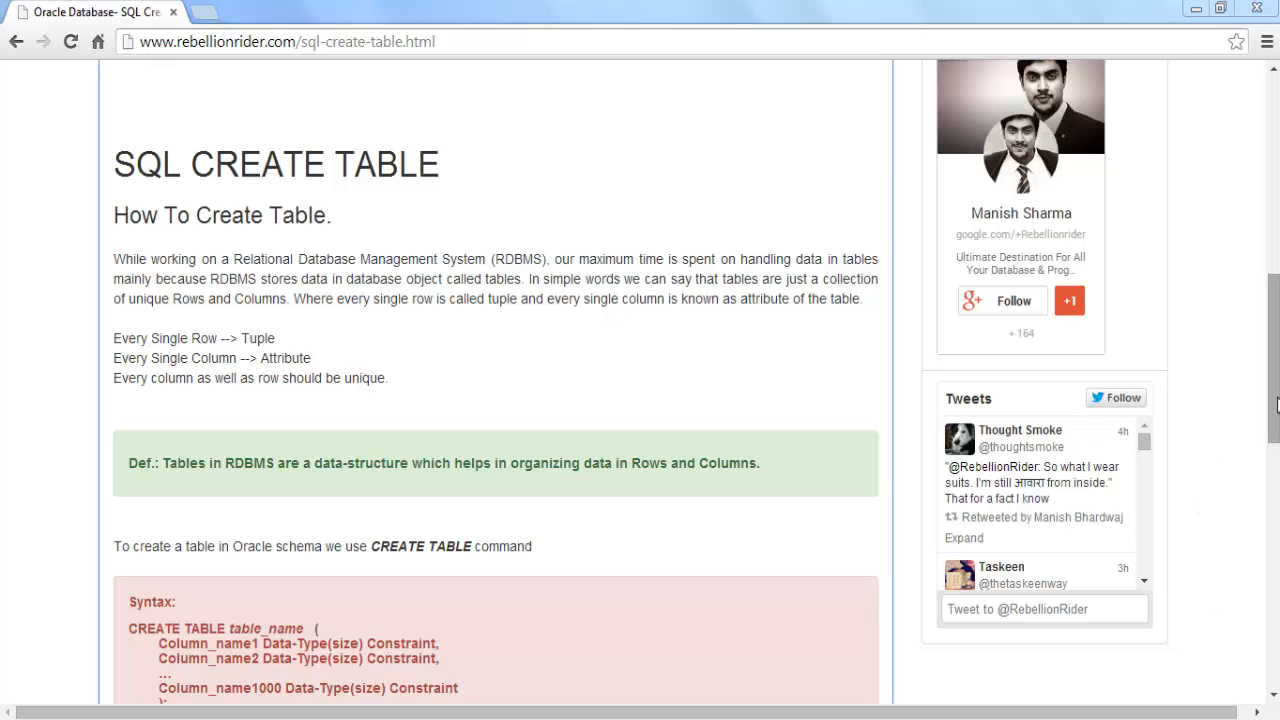
Step: Scroll the RebellionRider CREATE TABLE article down to its downloadable script links
{"action": "scroll", "scroll_direction": "down", "scroll_amount": 3}
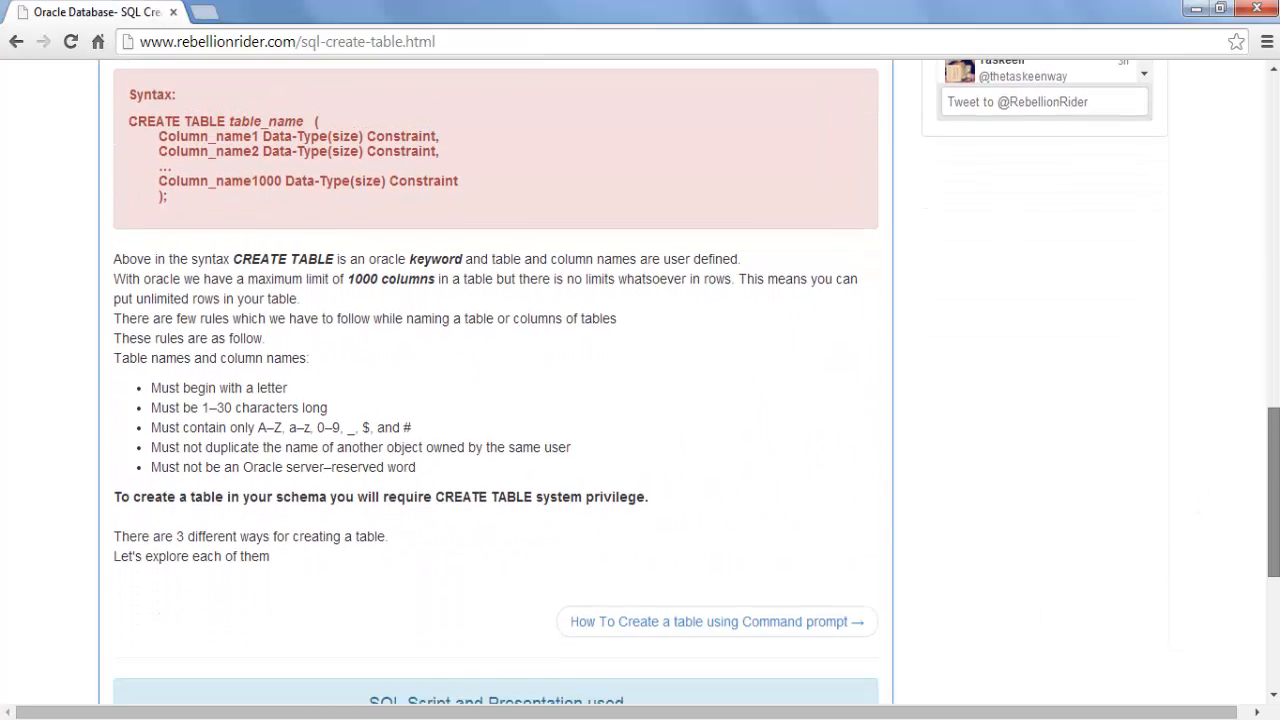
{"action": "scroll", "scroll_direction": "down", "scroll_amount": 3}
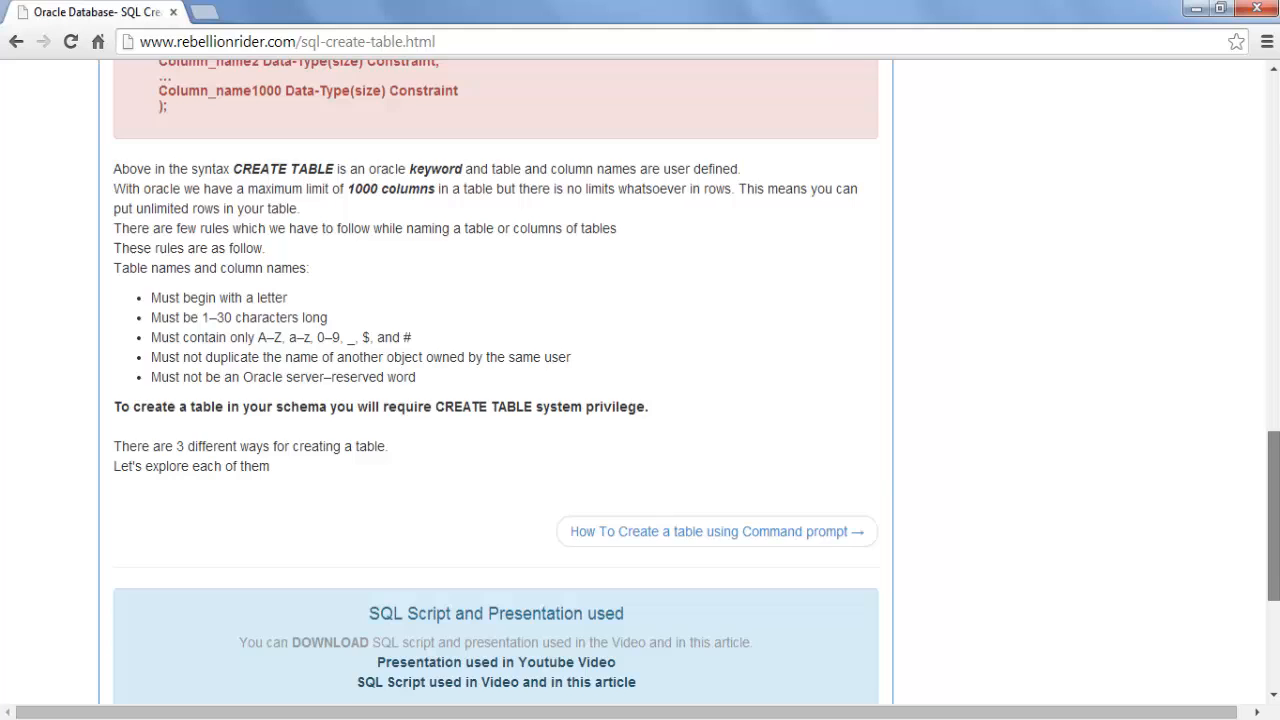
{"action": "scroll", "scroll_direction": "down", "scroll_amount": 3}
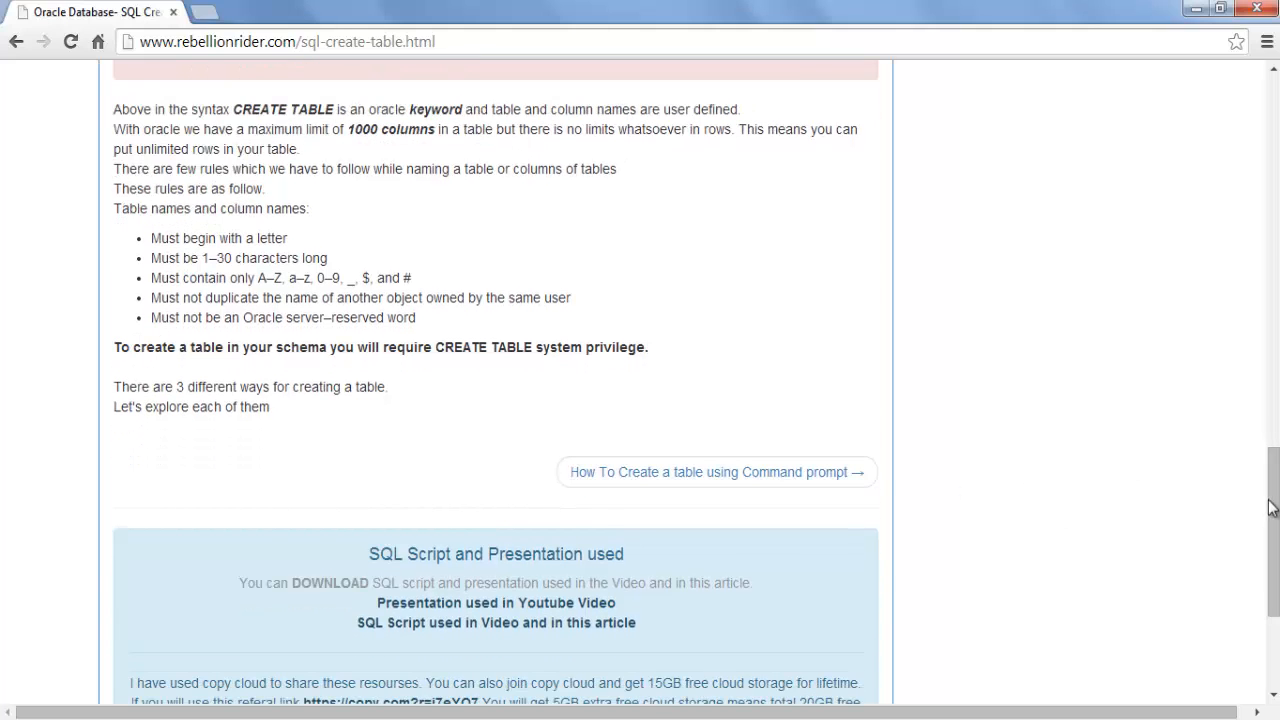
{"action": "scroll", "scroll_direction": "down", "scroll_amount": 3}
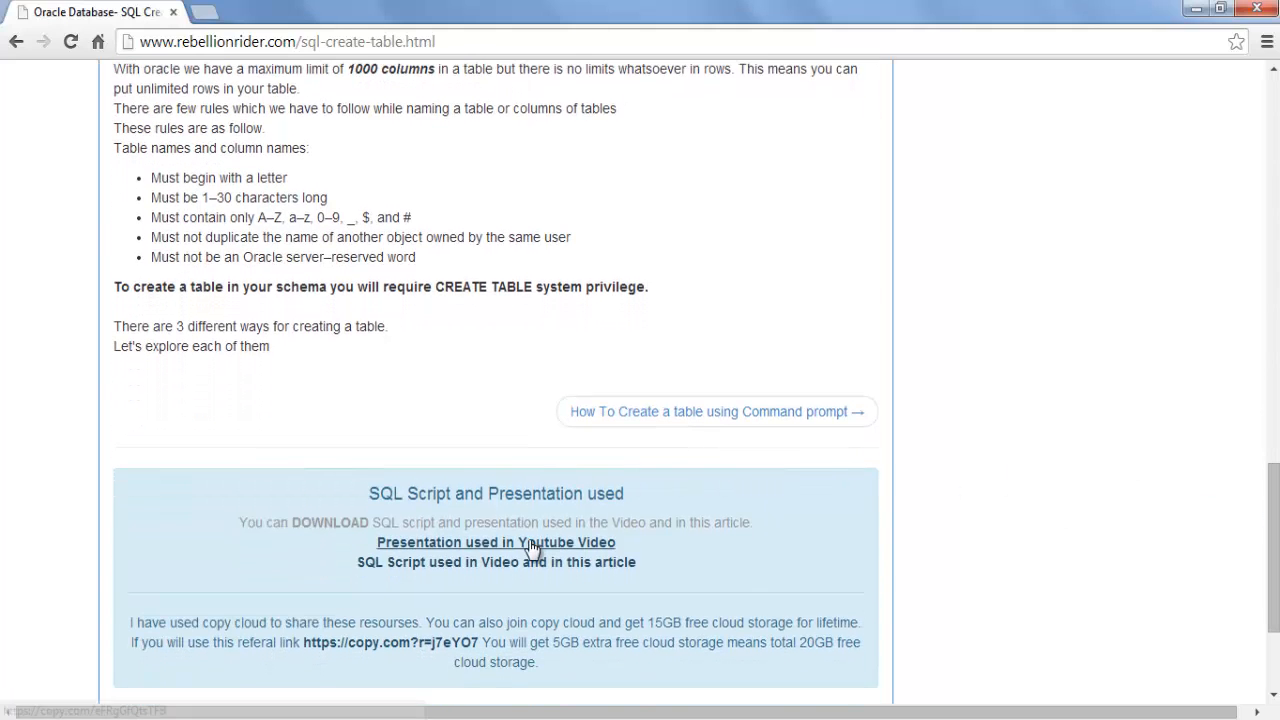